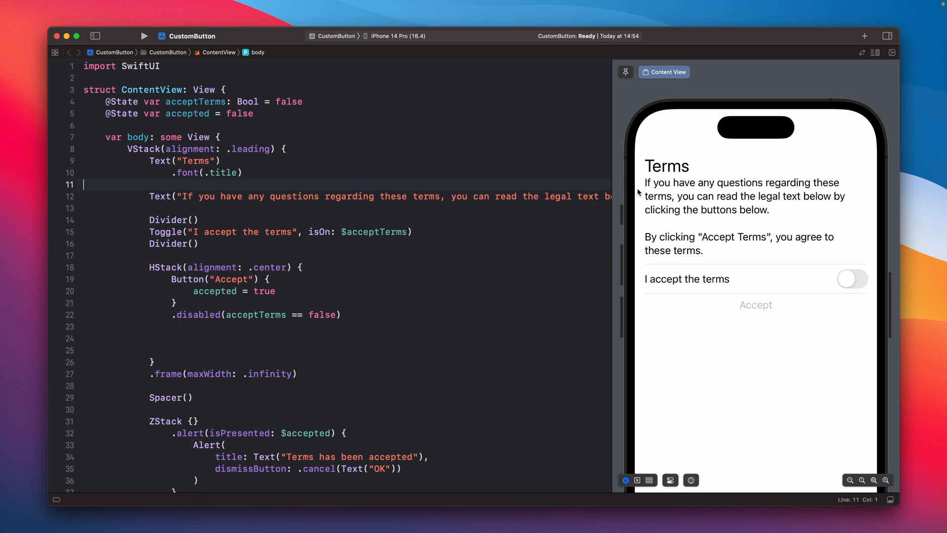
pyautogui.moveTo(682, 247)
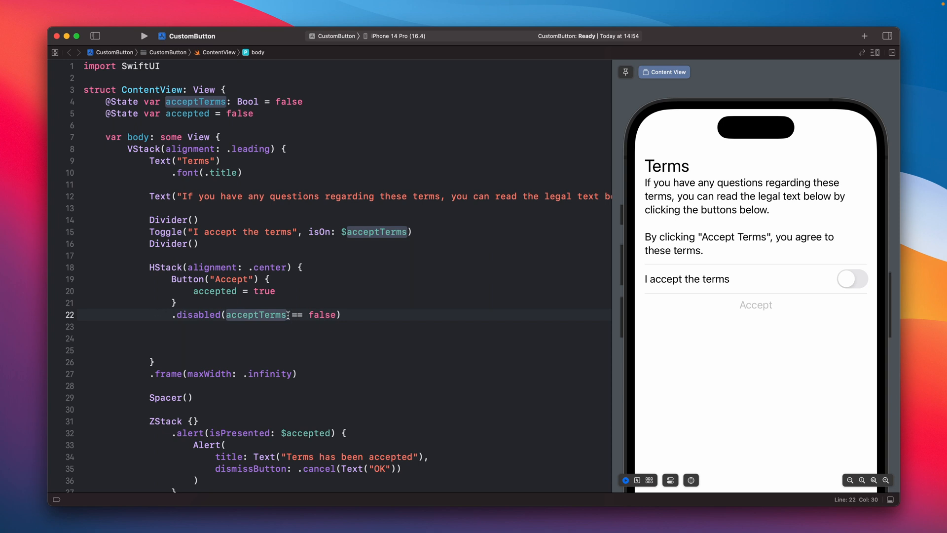
pyautogui.moveTo(763, 305)
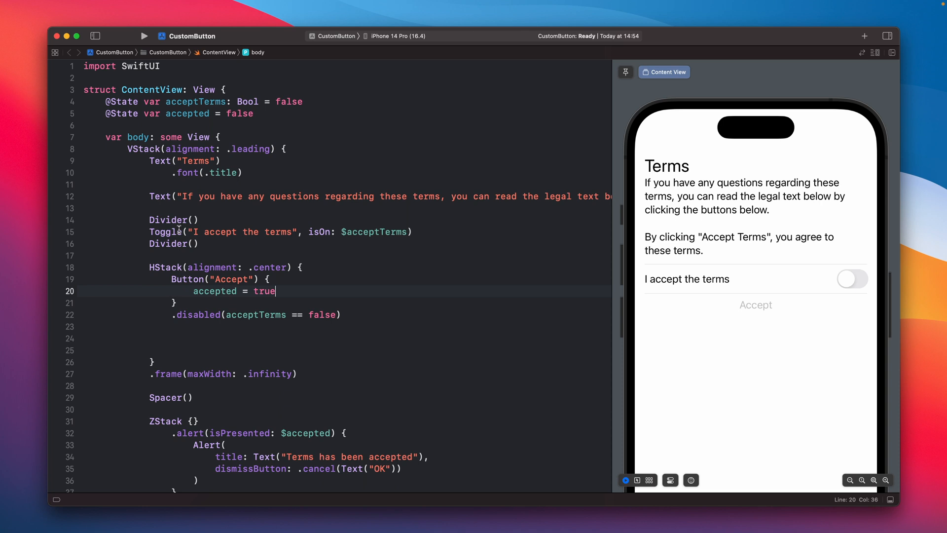
# Highlight acceptTerms and check that the standard Accept shows its alert only when the toggle is on.
pyautogui.doubleClick(196, 102)
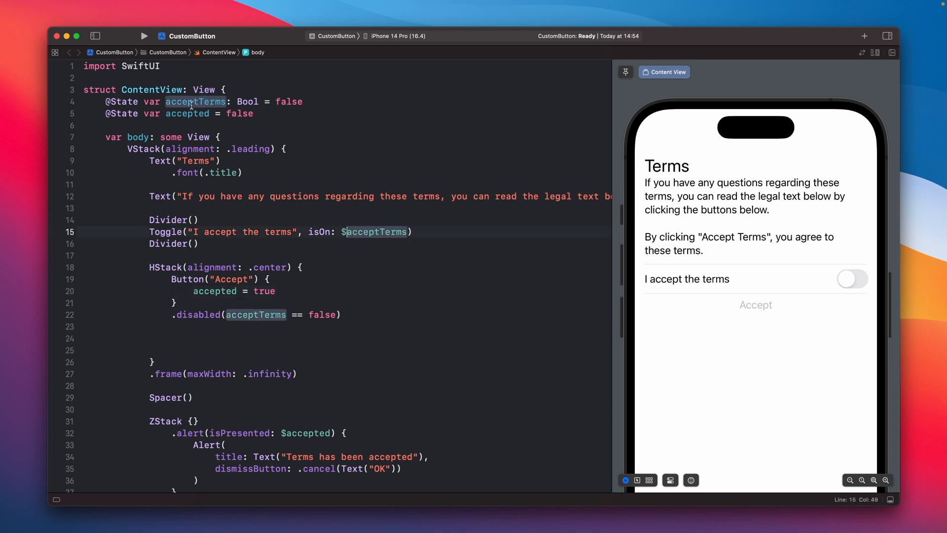
pyautogui.click(853, 279)
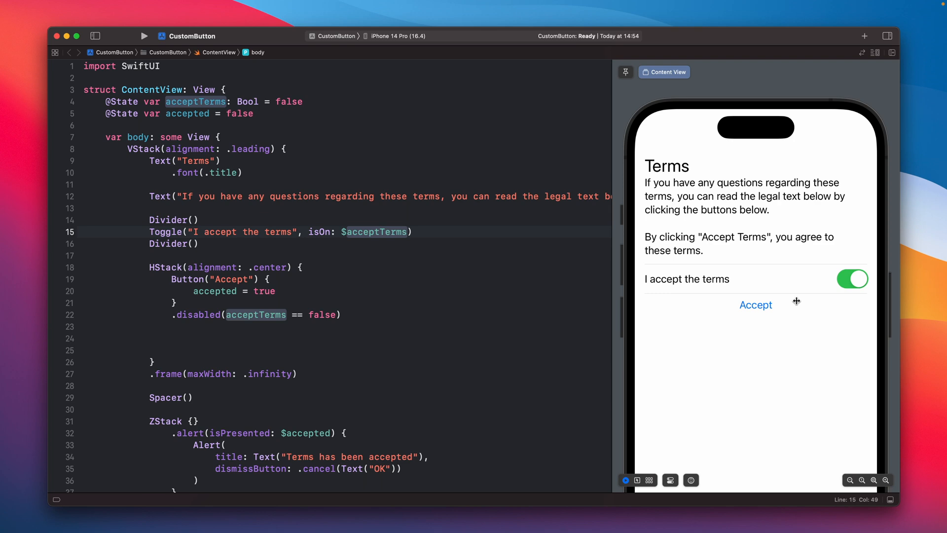
pyautogui.click(755, 305)
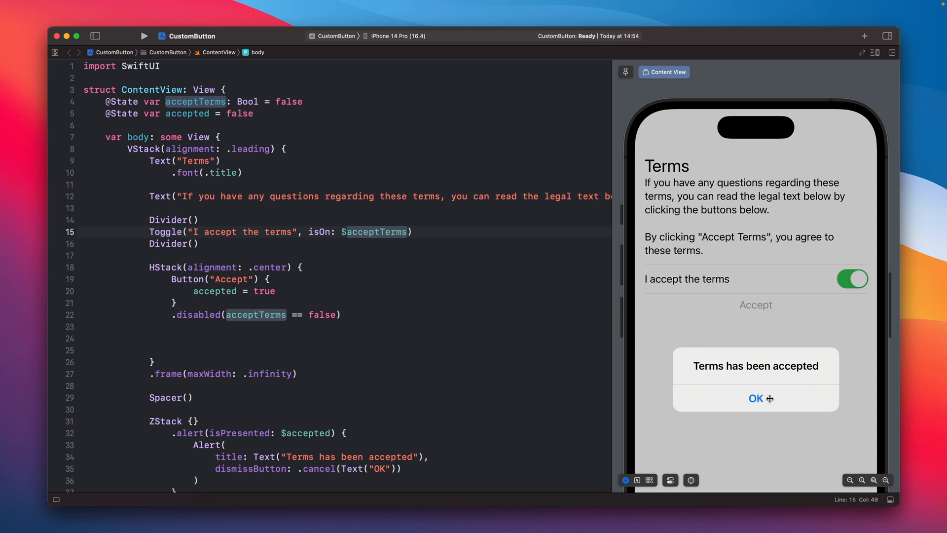
pyautogui.click(756, 398)
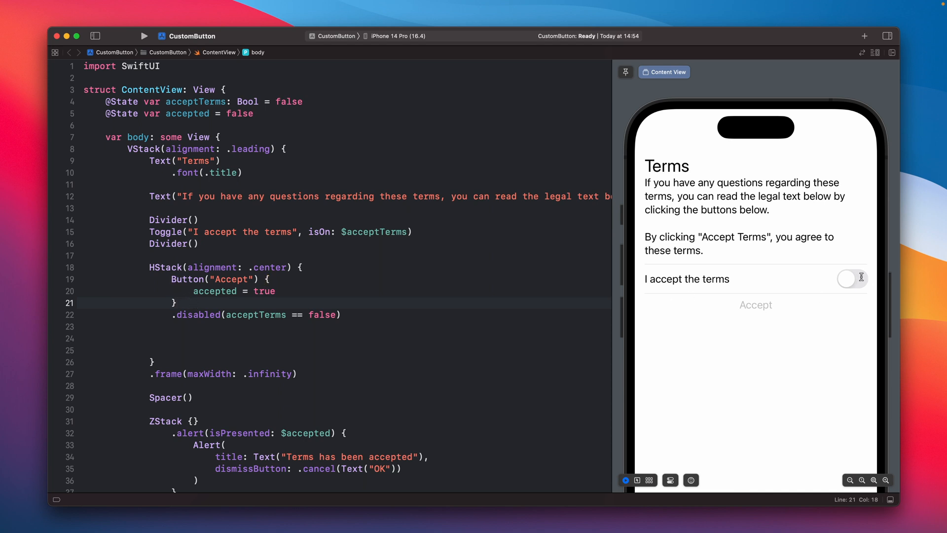
pyautogui.click(849, 278)
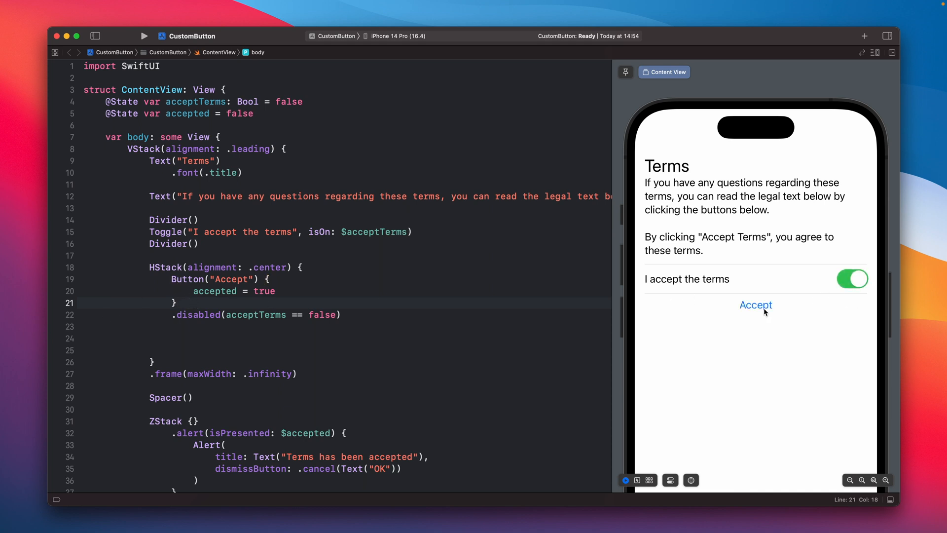
pyautogui.click(853, 278)
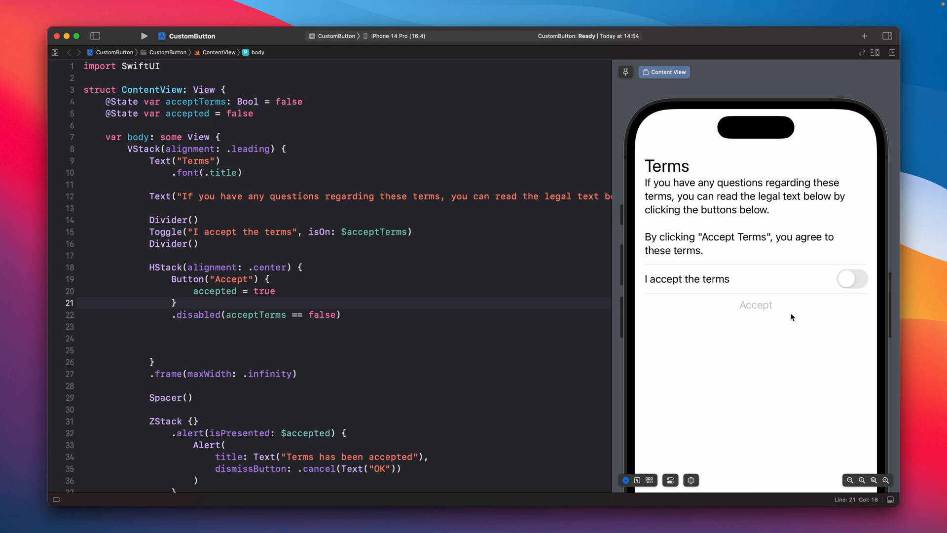
pyautogui.click(852, 279)
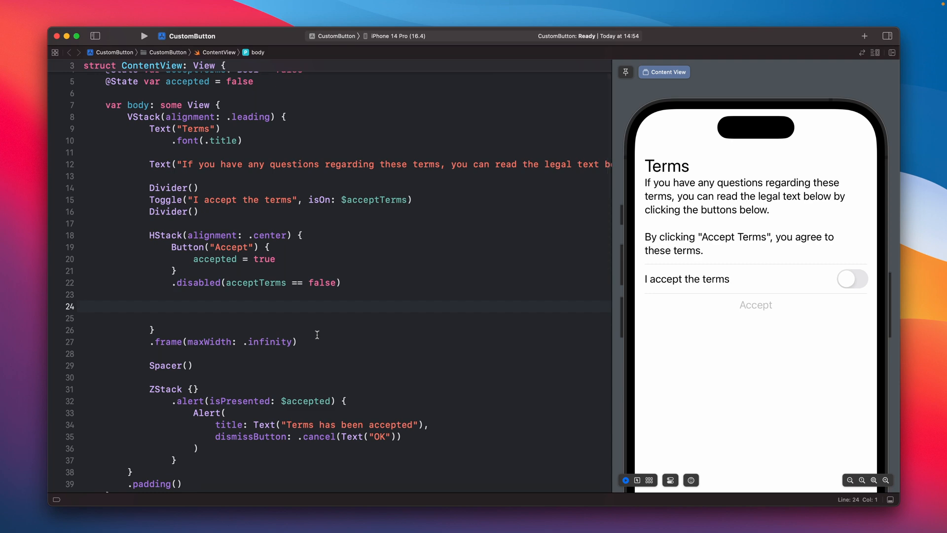
# Add MyButton(title: "Accept") { accepted = true } with .disabled(acceptTerms == false) below the Button.
pyautogui.scroll(-3)
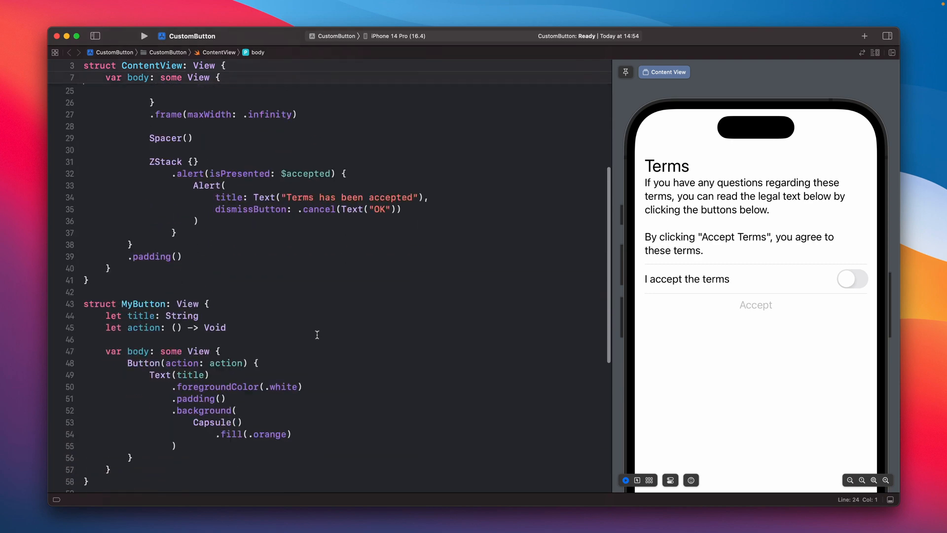
pyautogui.scroll(-3)
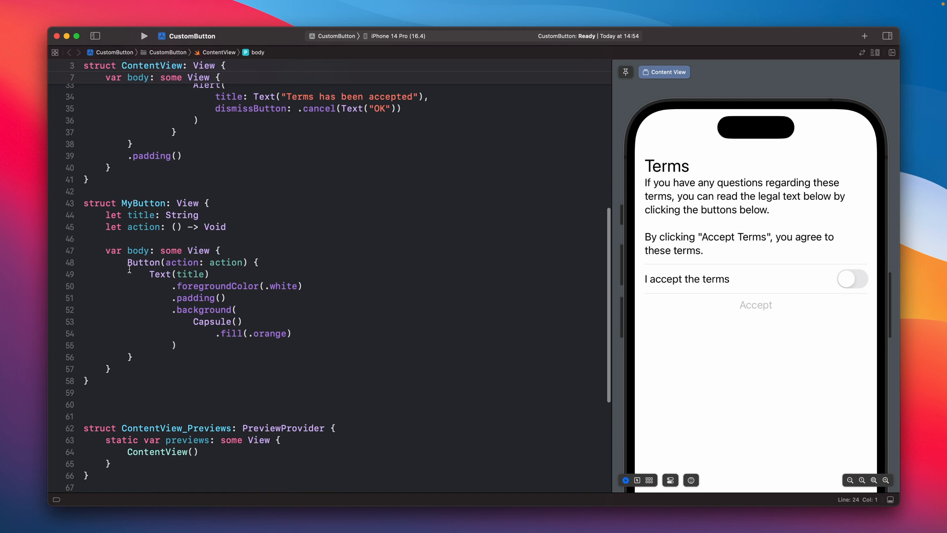
pyautogui.doubleClick(143, 263)
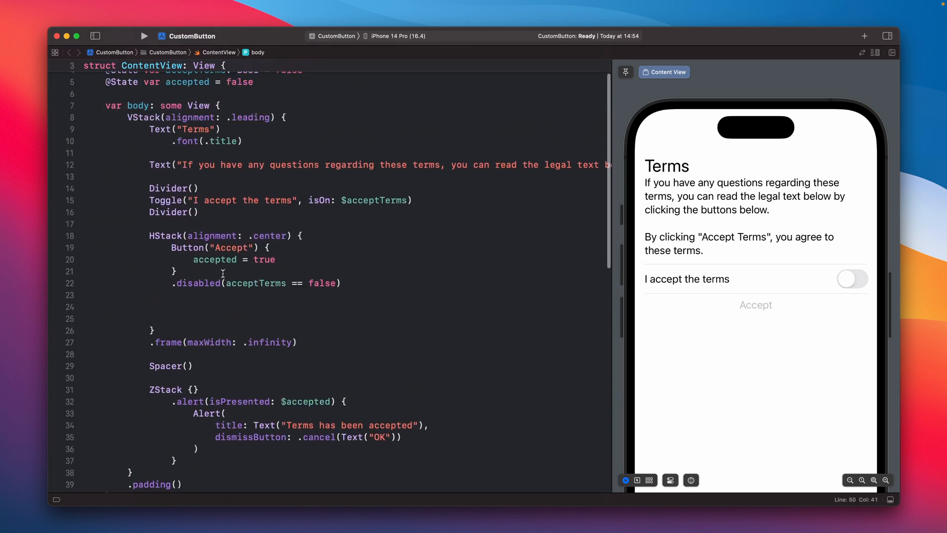
pyautogui.write('MyButton(title: "Accept") {')
pyautogui.write('accepted = true')
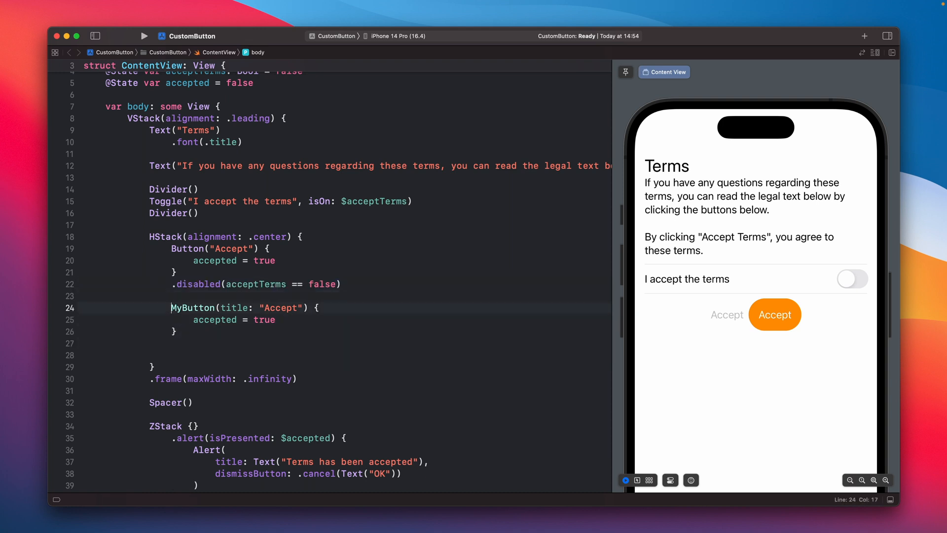
pyautogui.write('.disabled(acceptTerms == false)')
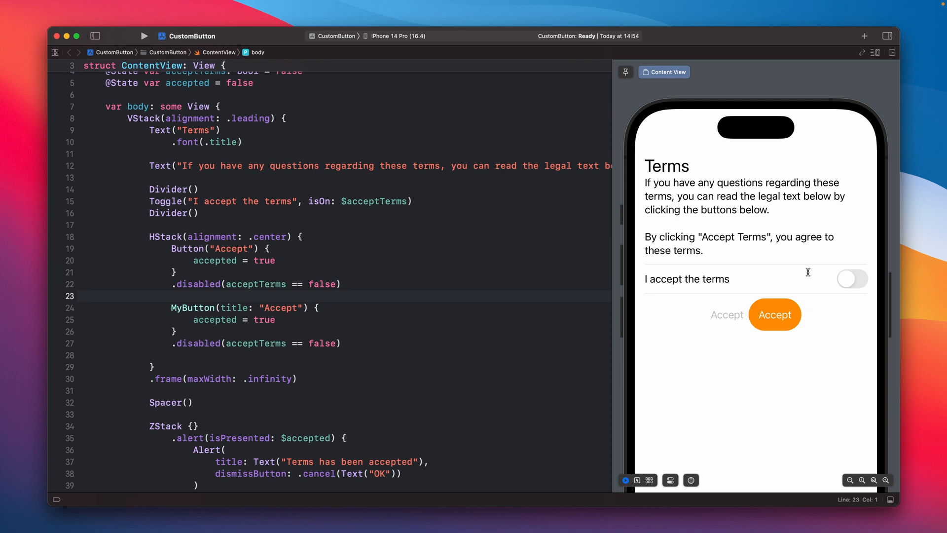
pyautogui.moveTo(725, 317)
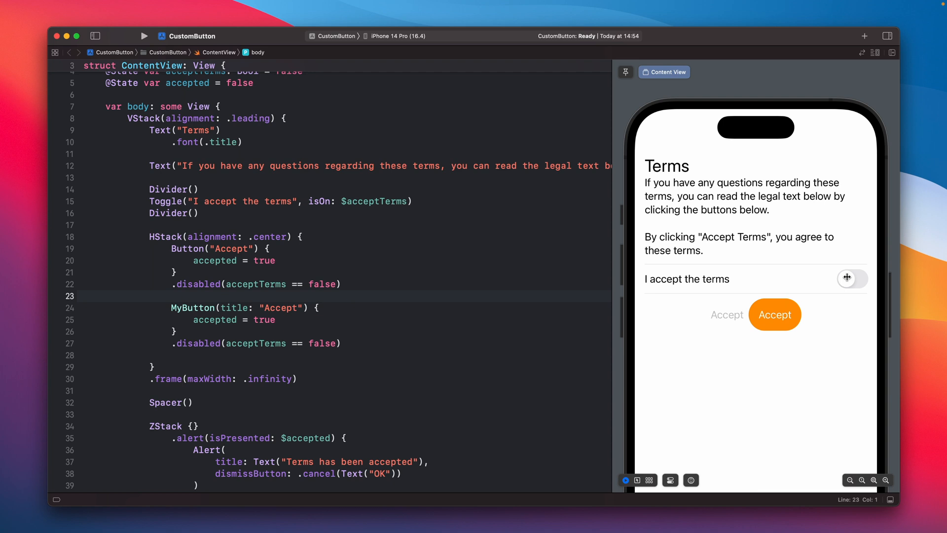
# Toggle the terms switch, then tap both Accept buttons and dismiss each acceptance alert.
pyautogui.click(852, 278)
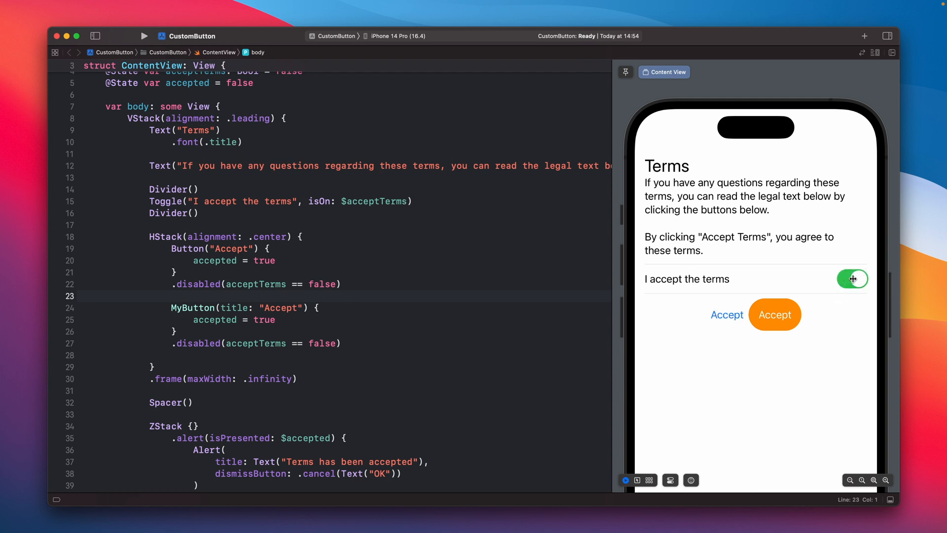
pyautogui.click(853, 279)
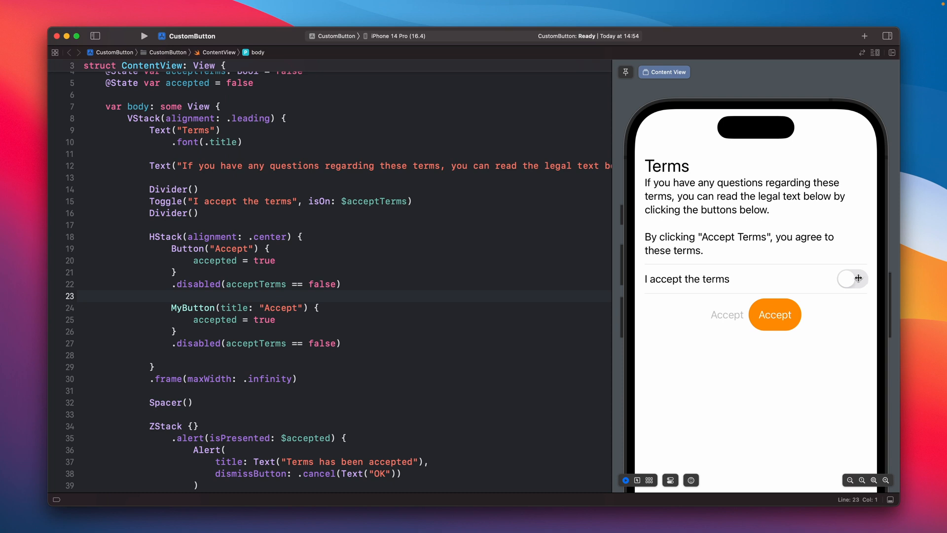
pyautogui.click(852, 279)
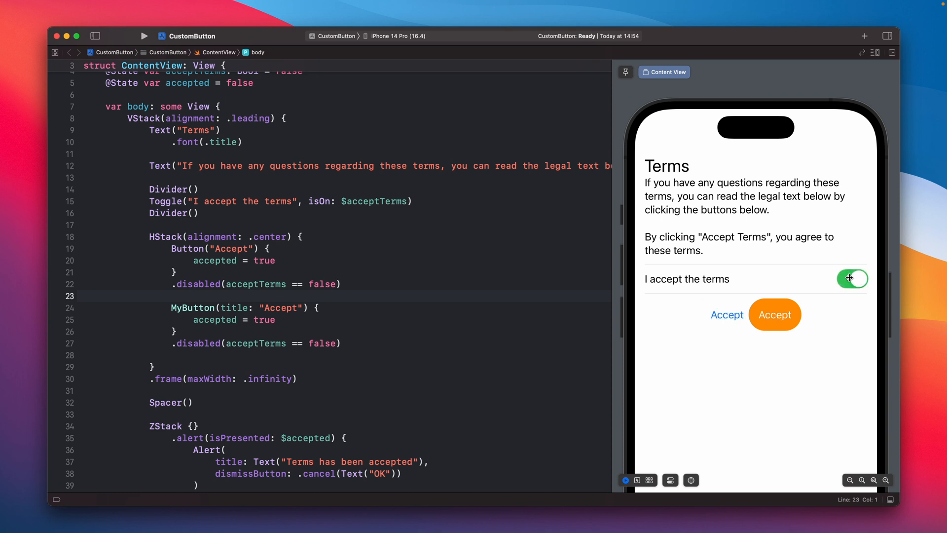
pyautogui.click(775, 314)
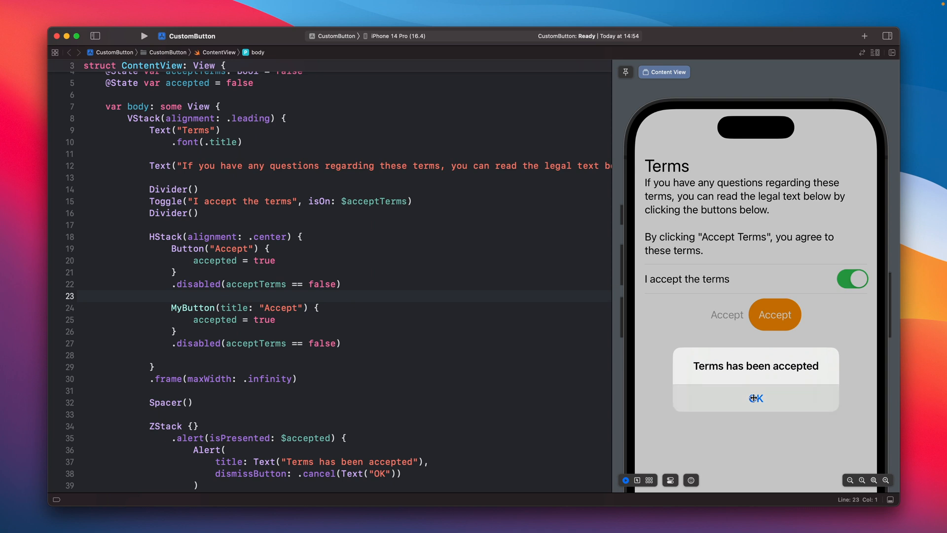
pyautogui.click(755, 398)
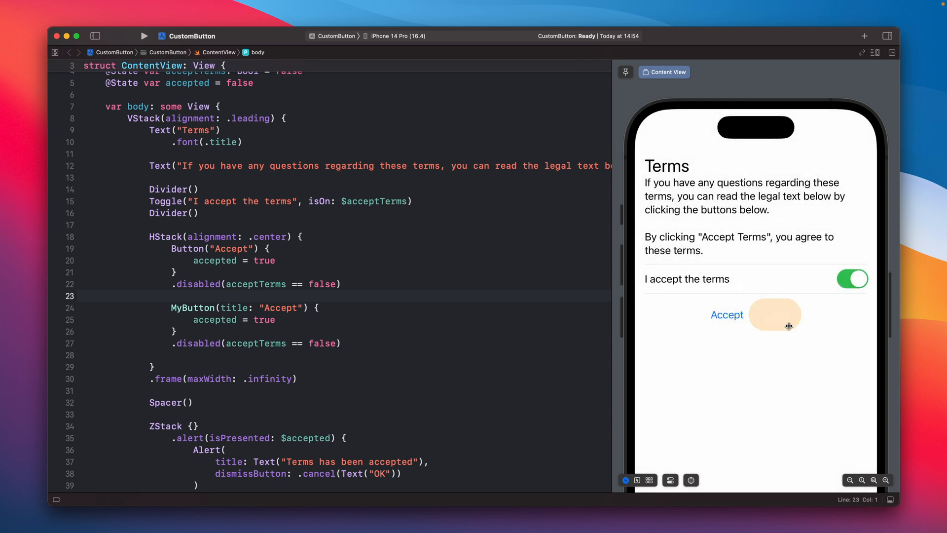
pyautogui.click(775, 314)
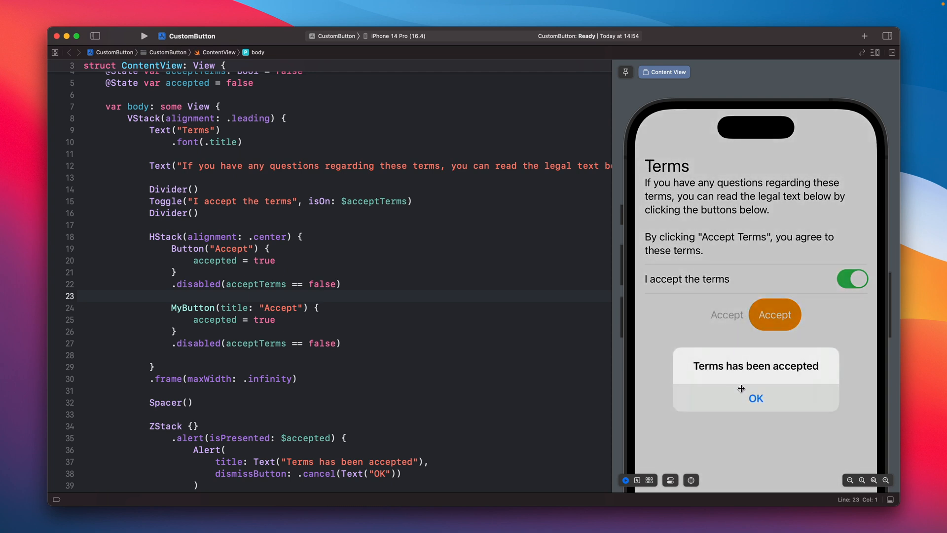
pyautogui.click(756, 398)
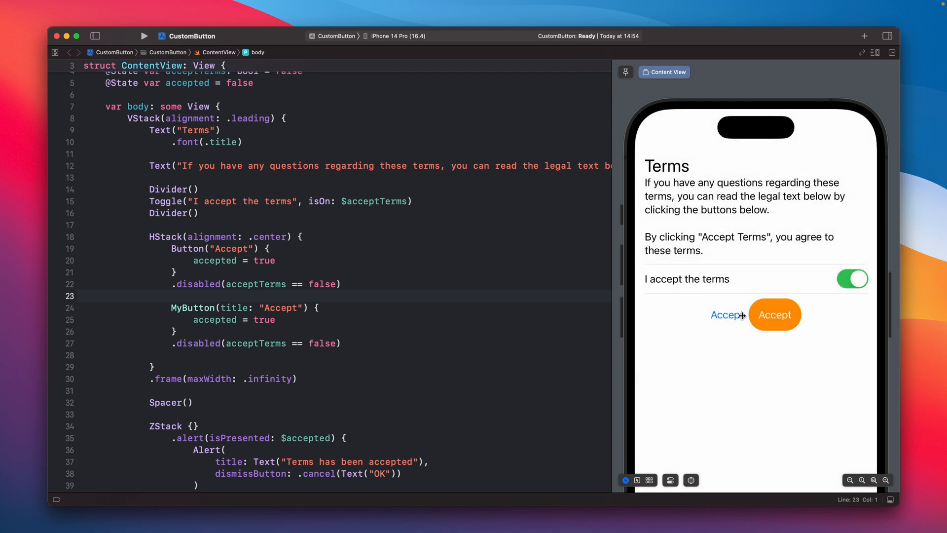
pyautogui.scroll(-3)
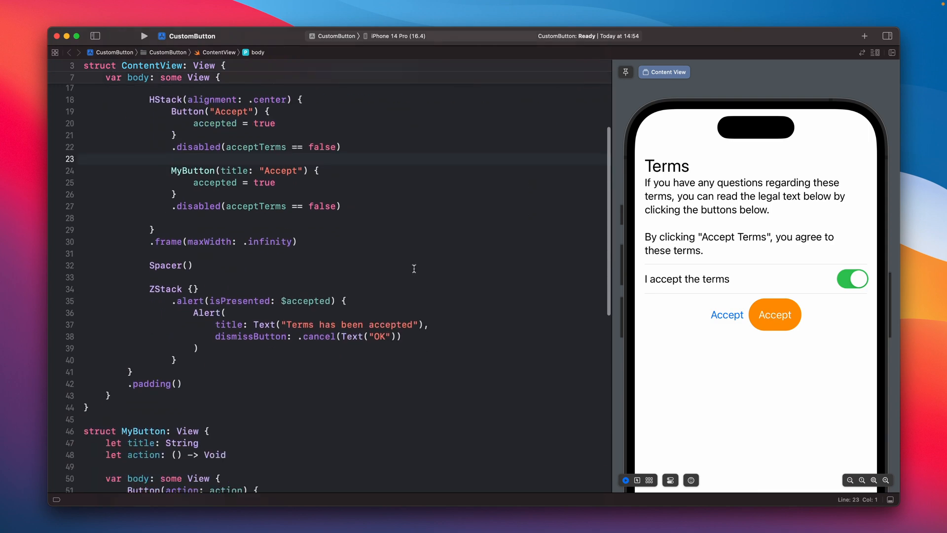
# Comment out MyButton's white text colour line, then switch the terms toggle off and on.
pyautogui.scroll(-3)
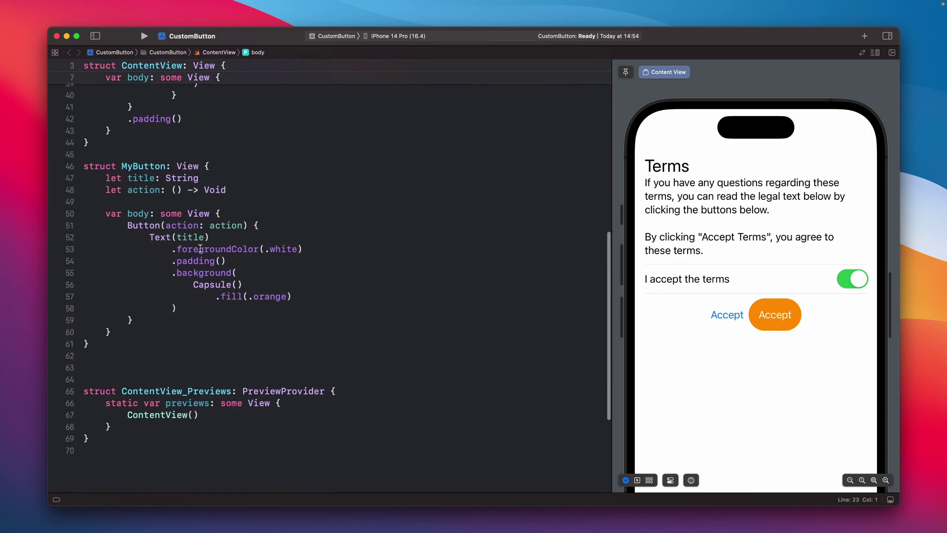
pyautogui.press('Cmd+/')
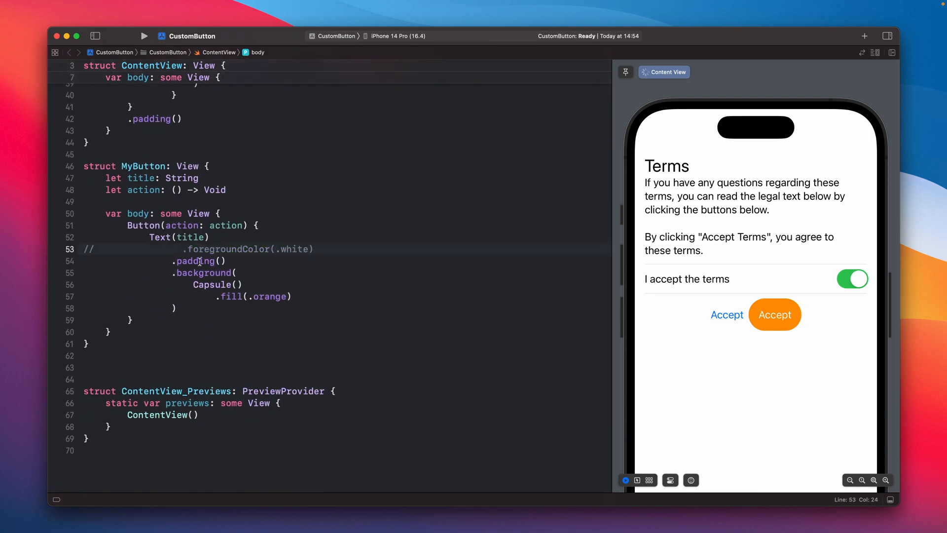
pyautogui.click(852, 279)
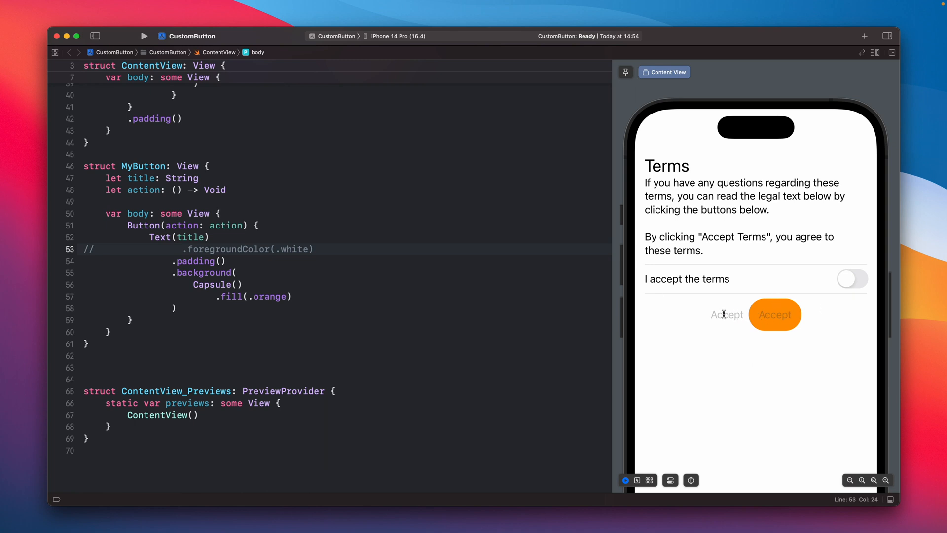
pyautogui.click(853, 279)
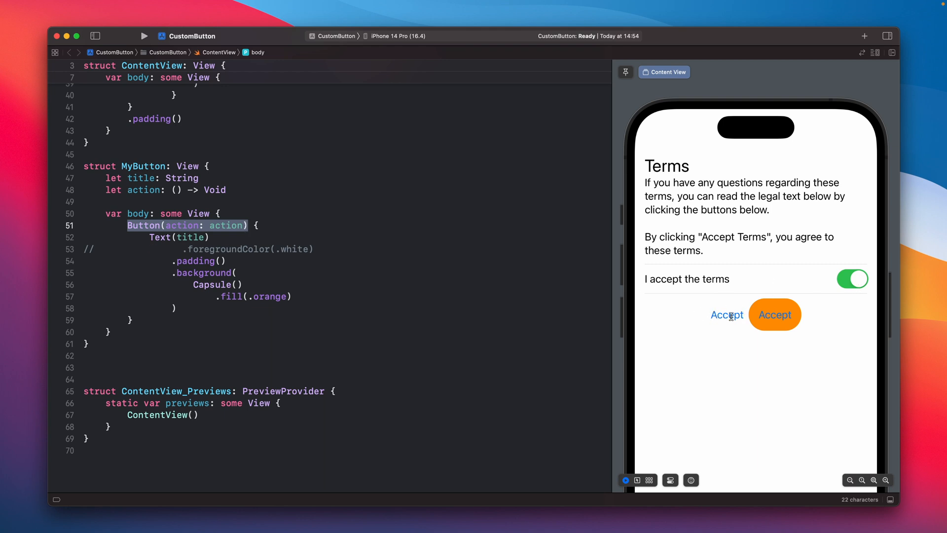
pyautogui.moveTo(775, 315)
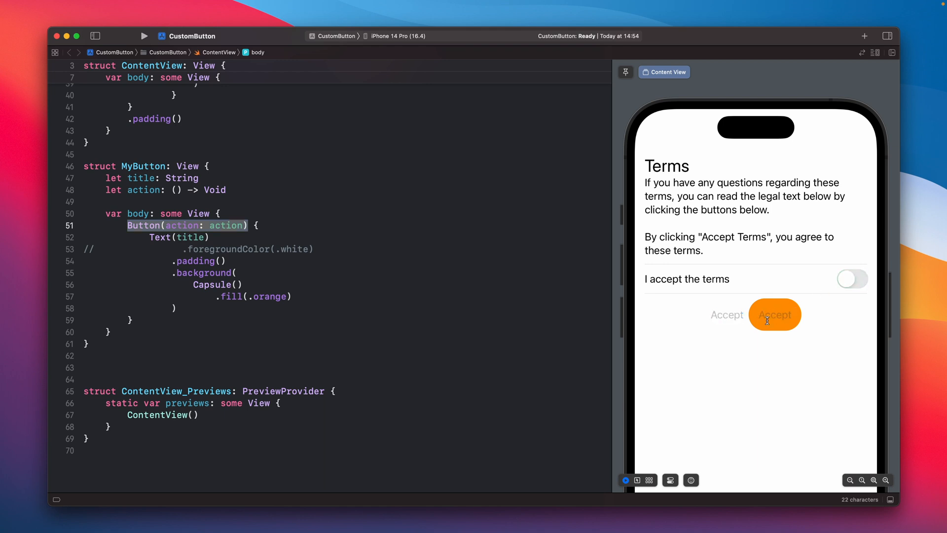
pyautogui.moveTo(848, 281)
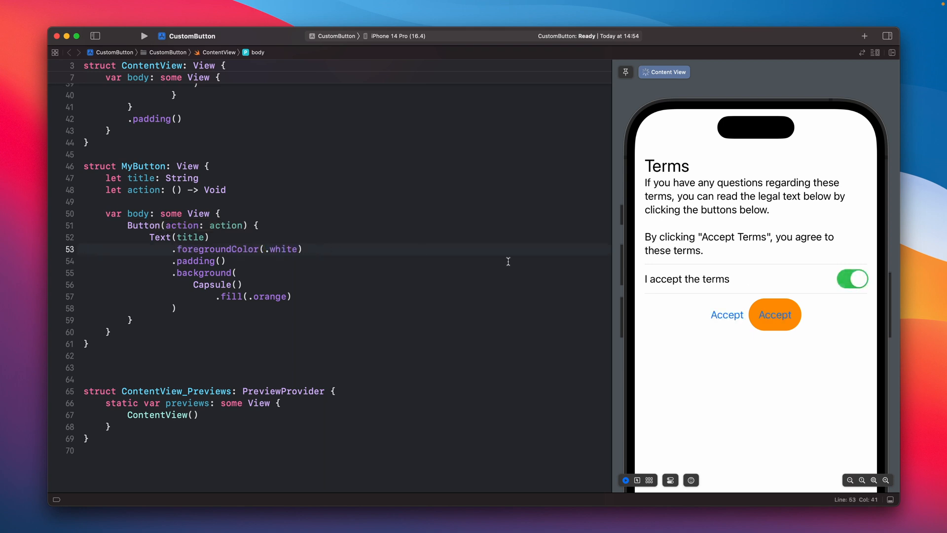
# Switch the terms toggle off, tap the orange Accept, and turn terms acceptance off again.
pyautogui.click(852, 279)
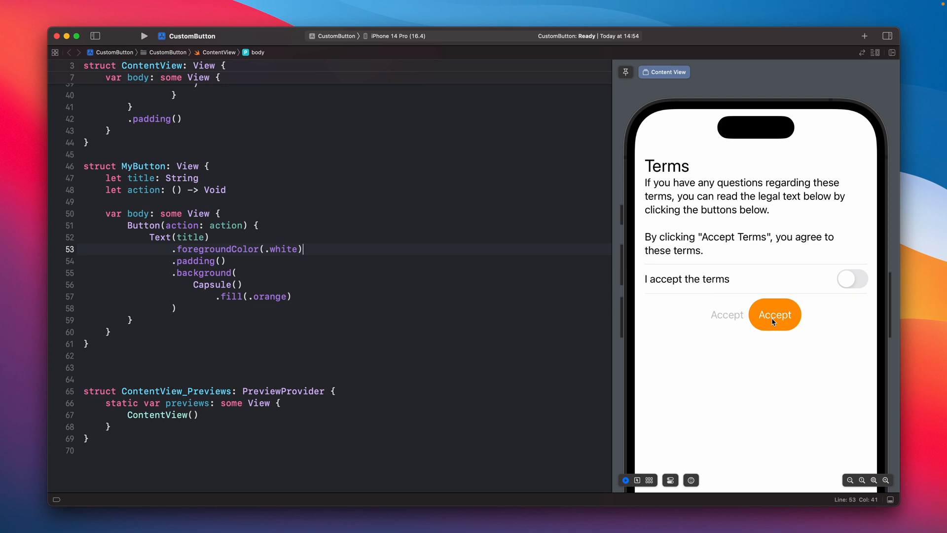
pyautogui.click(853, 279)
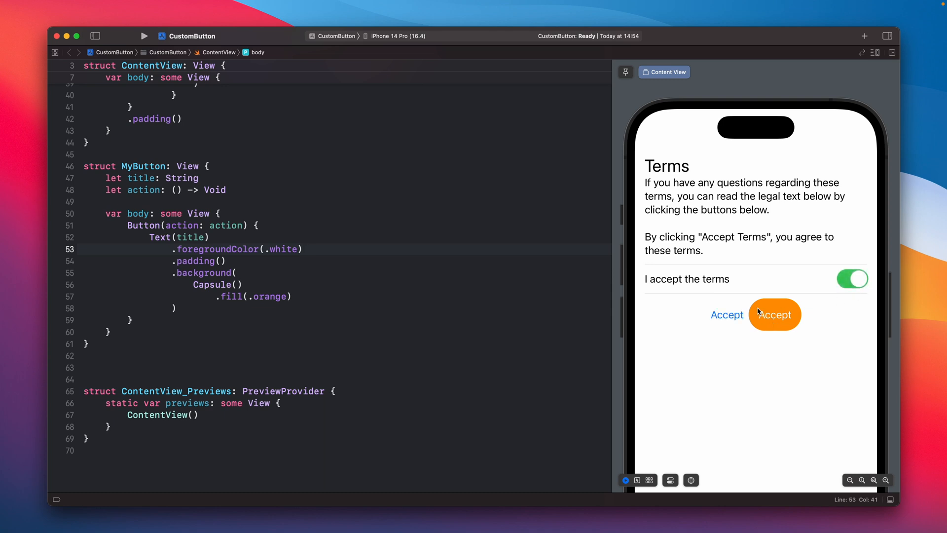
pyautogui.moveTo(827, 295)
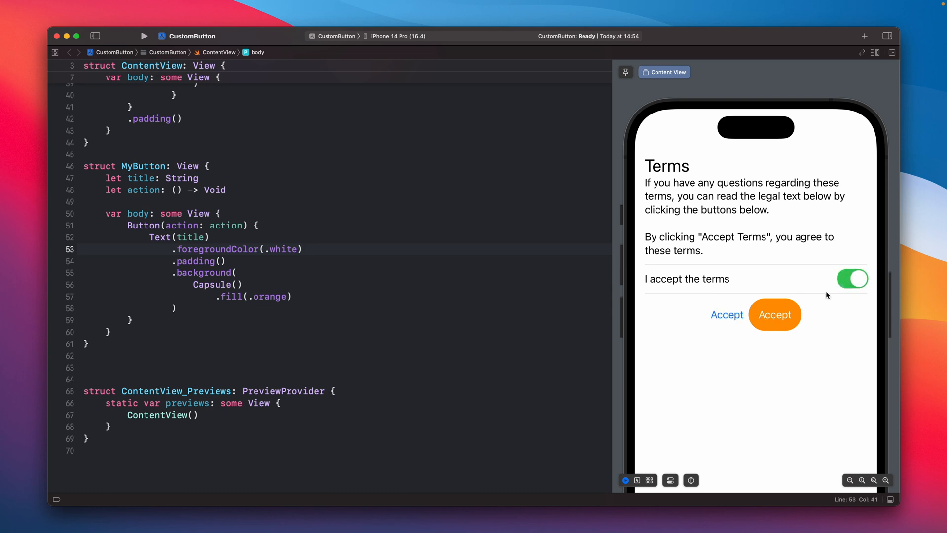
pyautogui.click(852, 278)
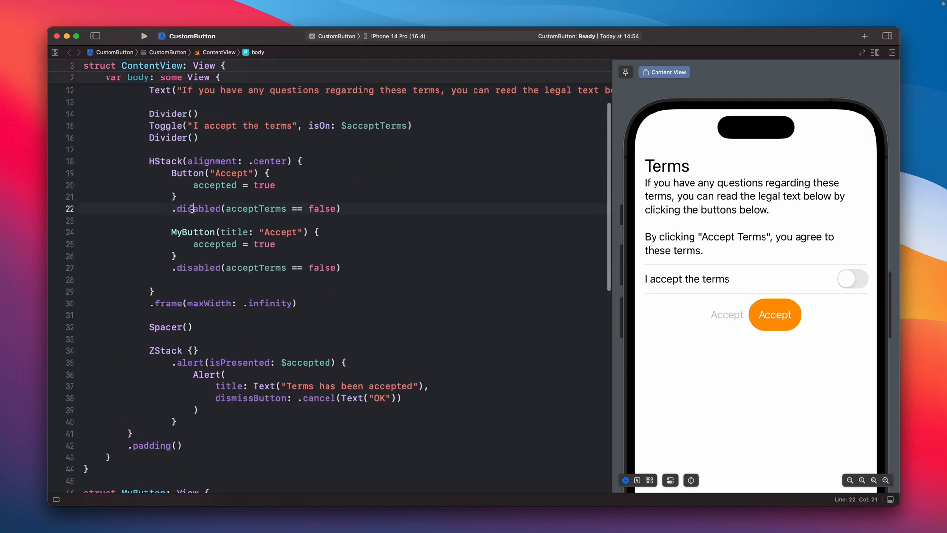
pyautogui.scroll(-3)
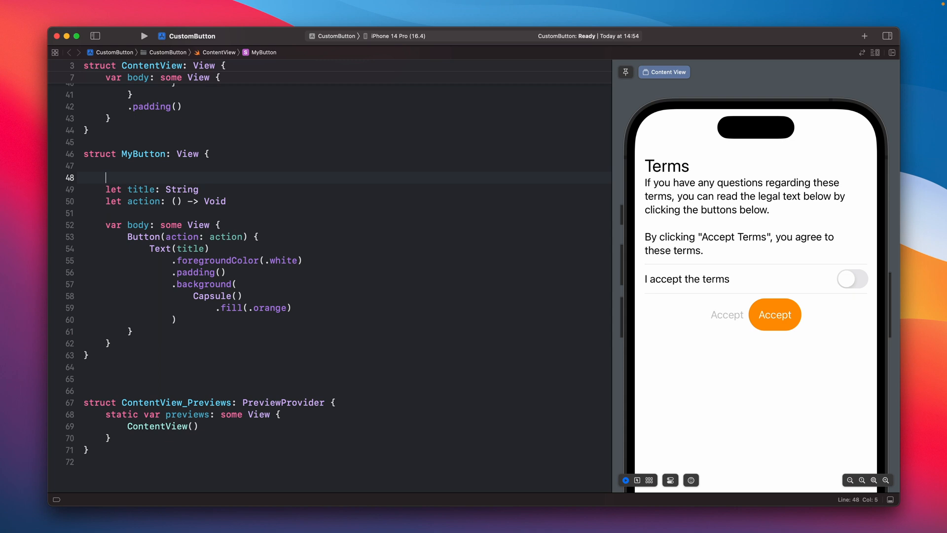
pyautogui.write('@Environment')
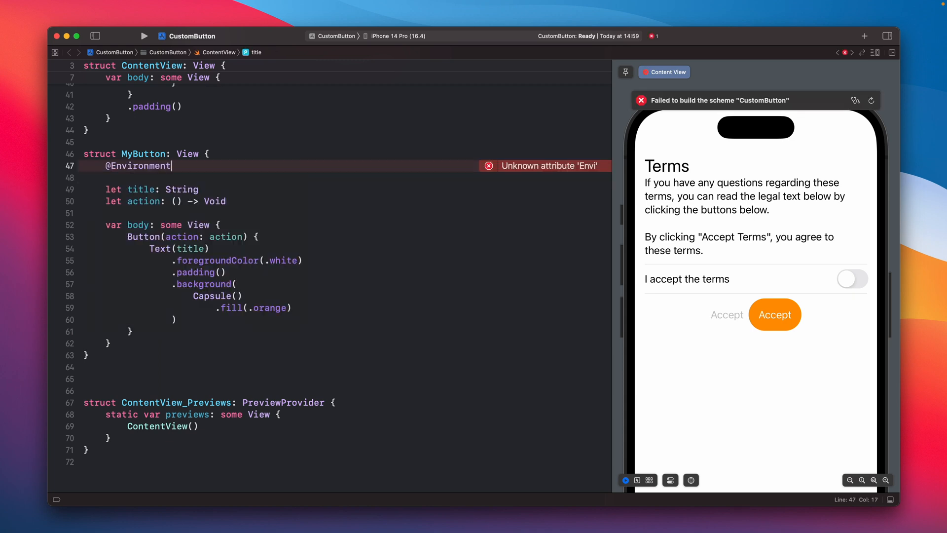
pyautogui.write('(')
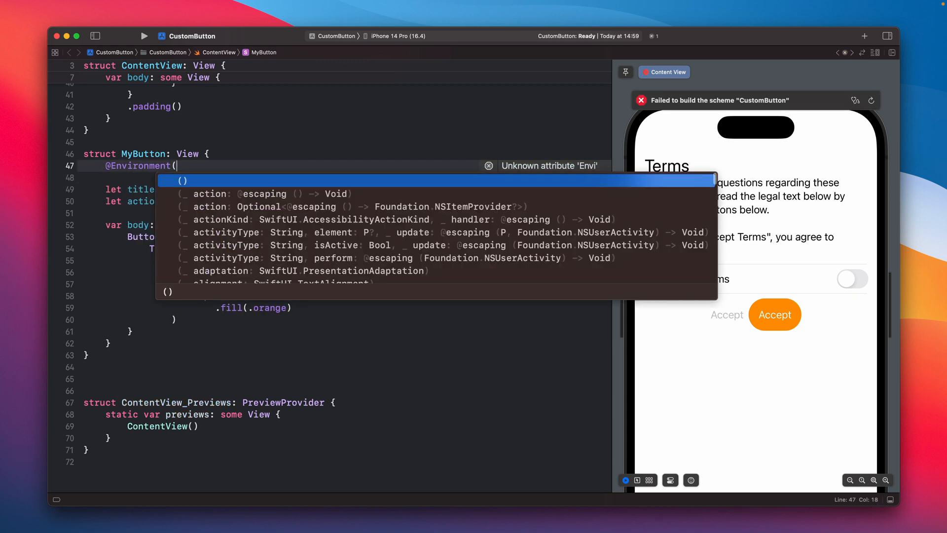
pyautogui.write('\\.')
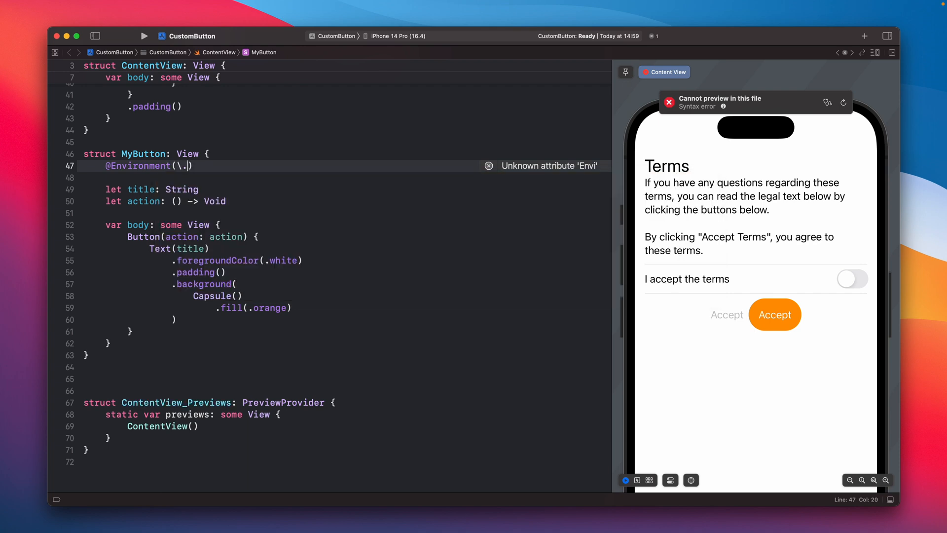
pyautogui.write('.')
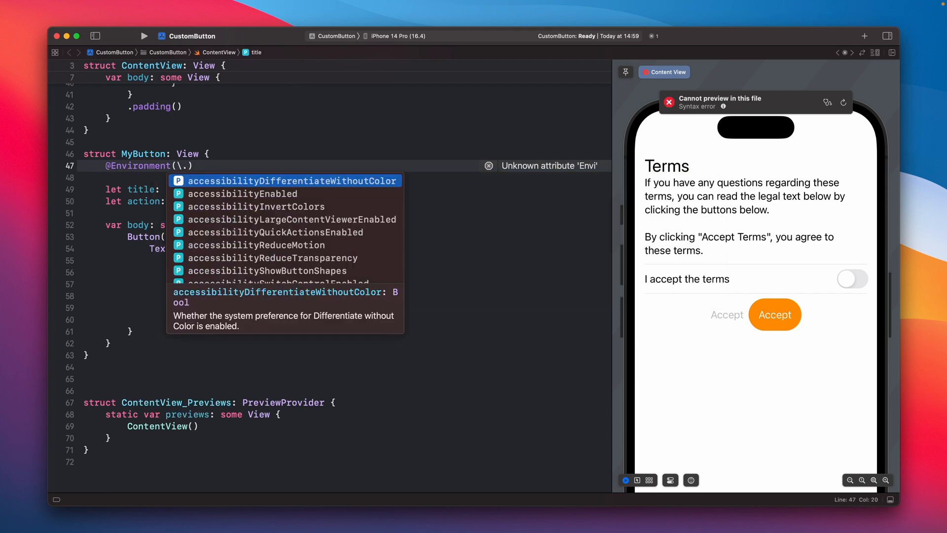
pyautogui.write('isEnabled')
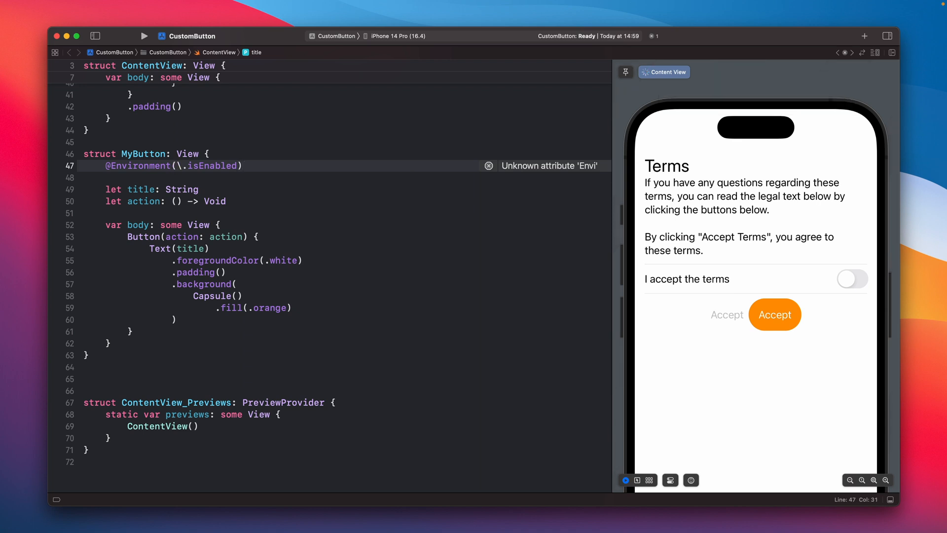
pyautogui.write('var isEnable')
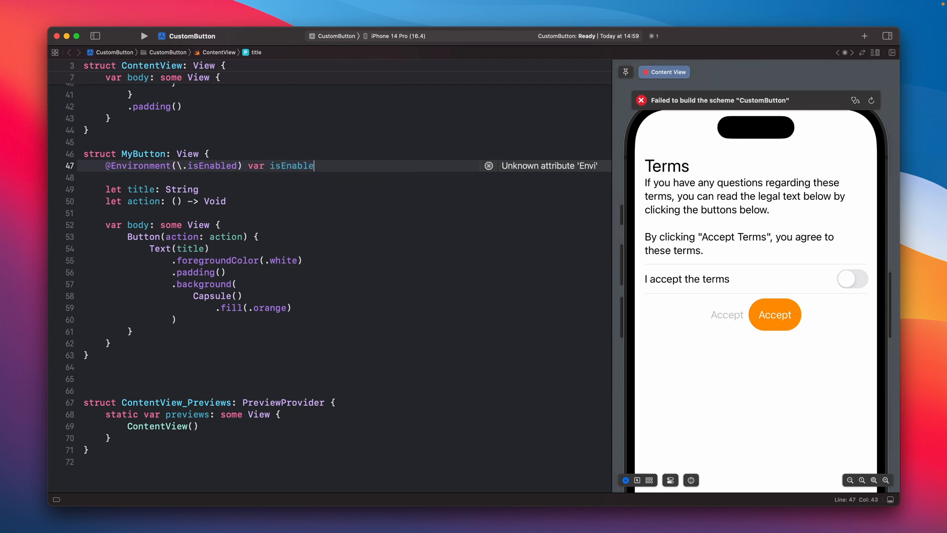
pyautogui.write('d')
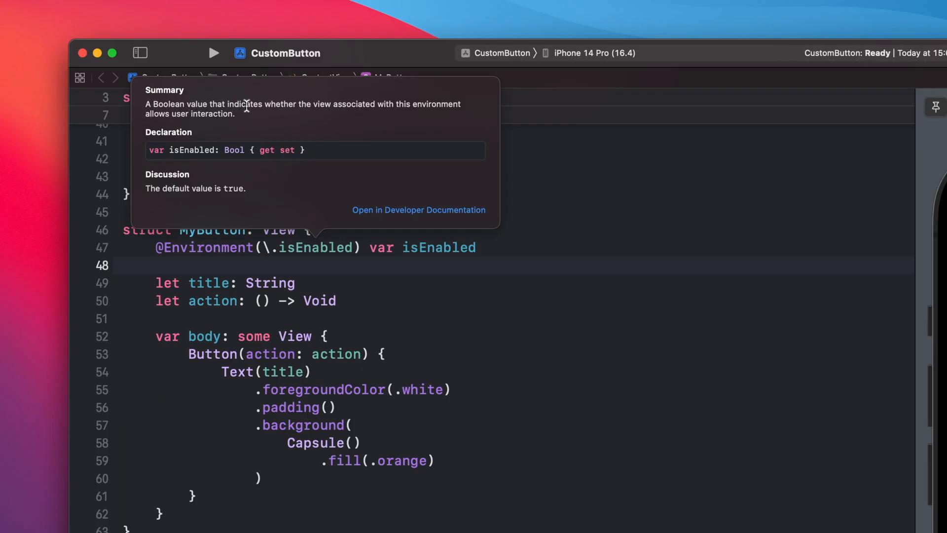
pyautogui.moveTo(369, 105)
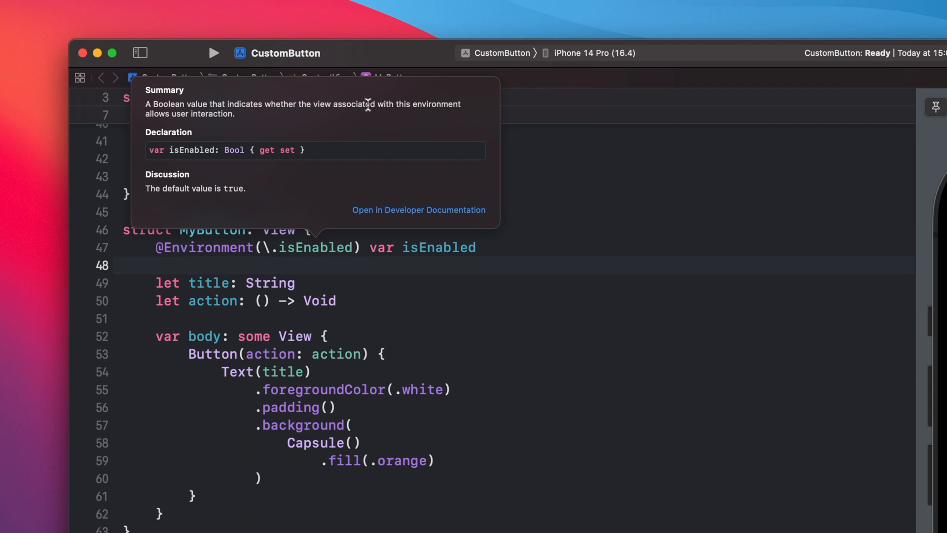
pyautogui.moveTo(206, 107)
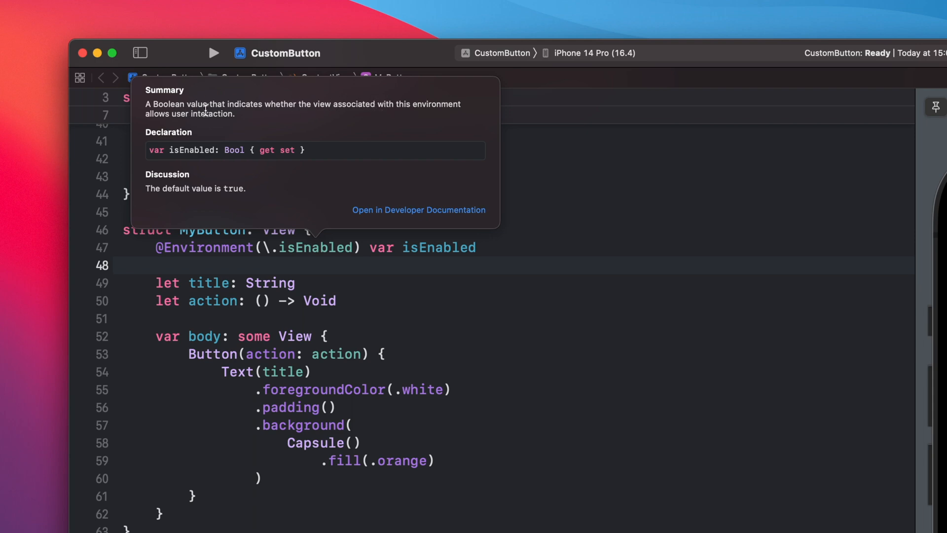
pyautogui.moveTo(200, 195)
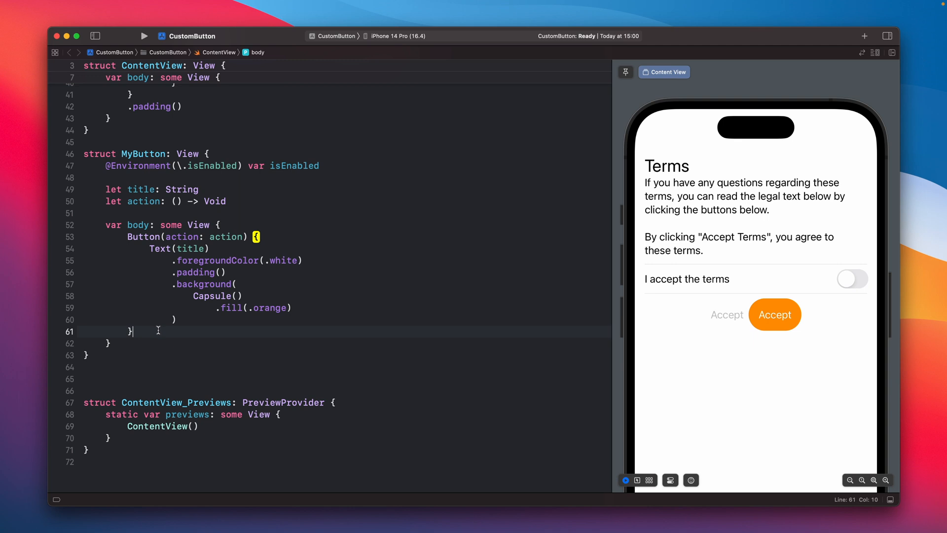
# Add .opacity(isEnabled ? 1 : 0.5) after MyButton's Button.
pyautogui.write('.opacity()')
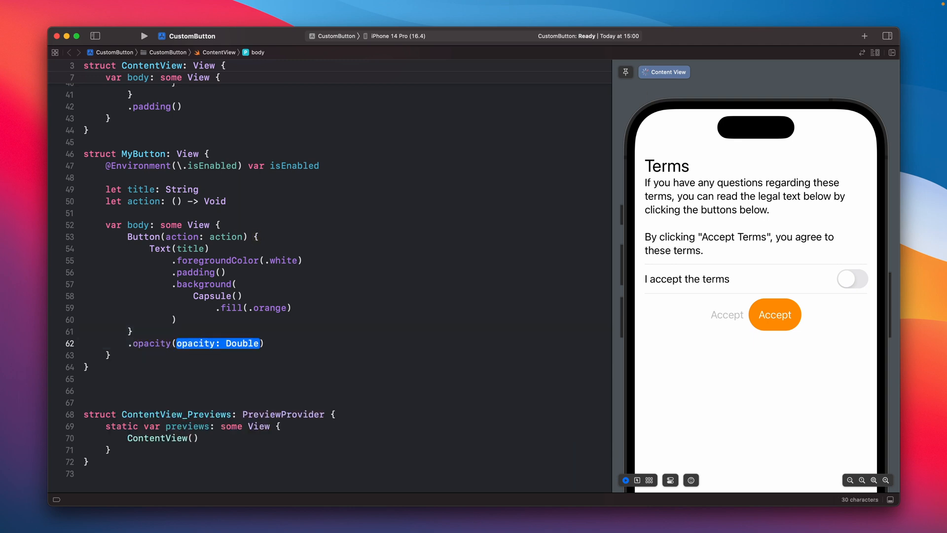
pyautogui.write('isEn')
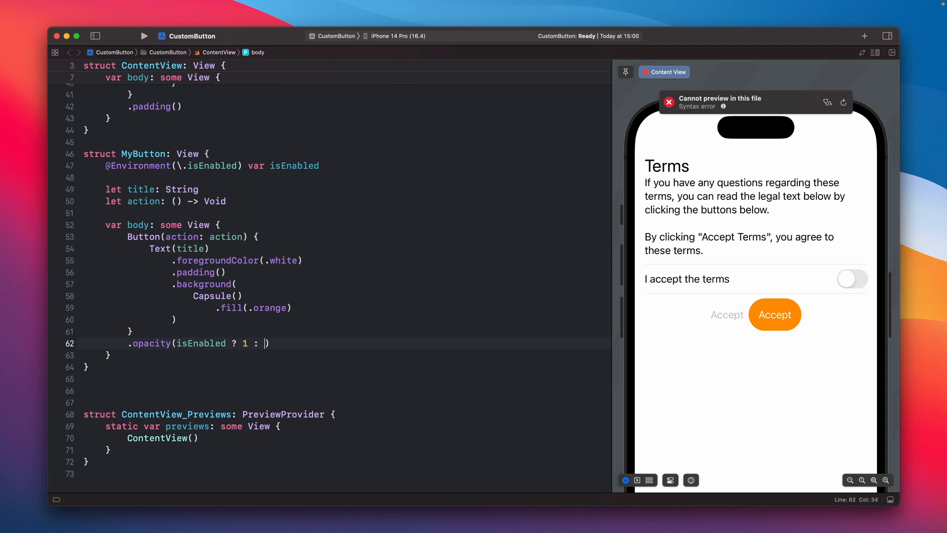
pyautogui.write('0.5')
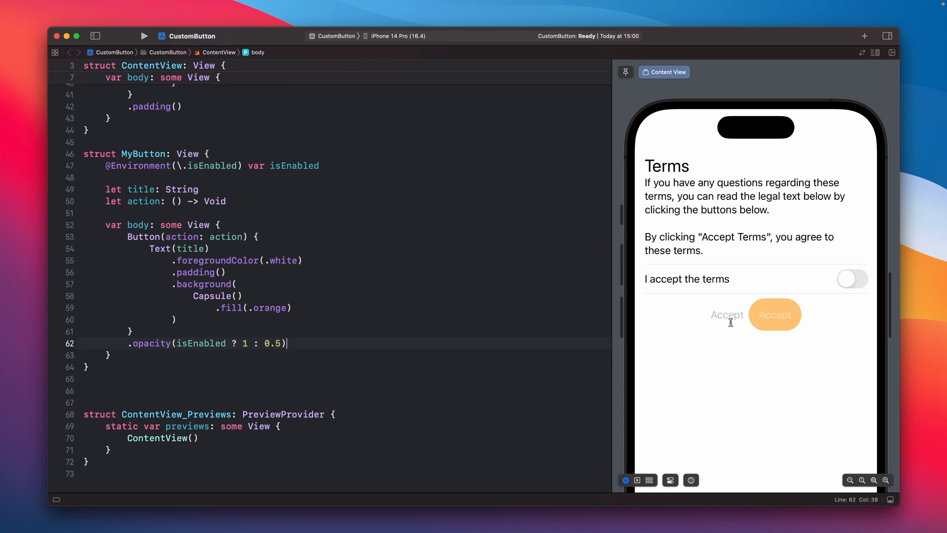
pyautogui.moveTo(757, 319)
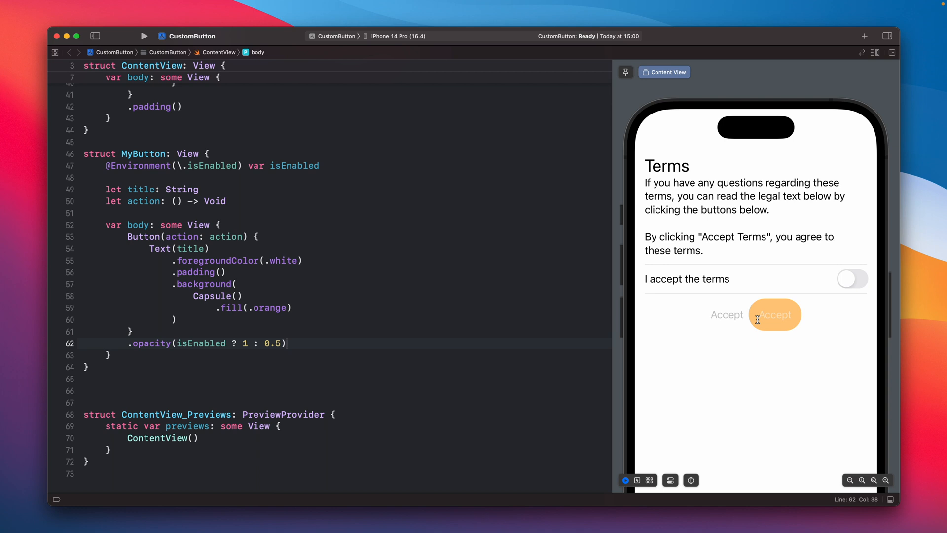
pyautogui.moveTo(786, 312)
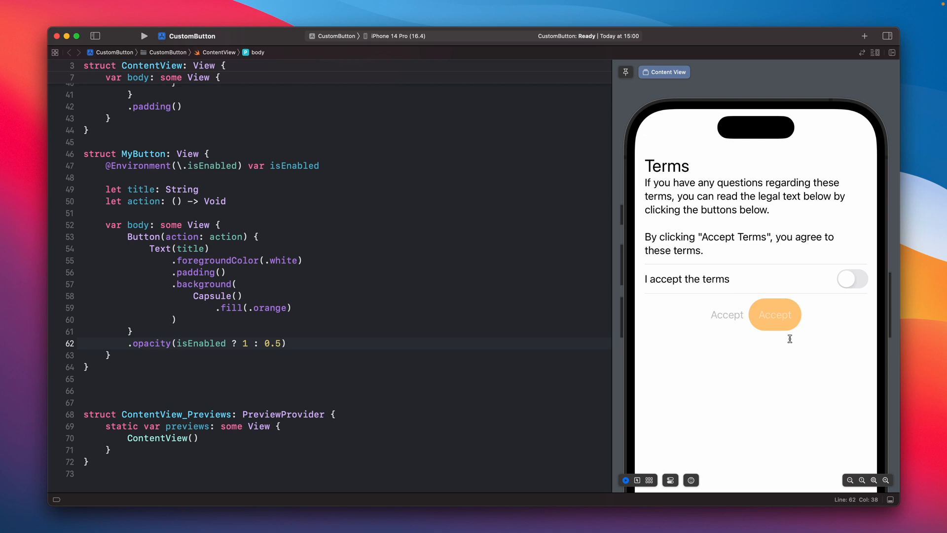
# Switch the terms toggle on, off, then on again to watch the orange Accept fade.
pyautogui.click(852, 279)
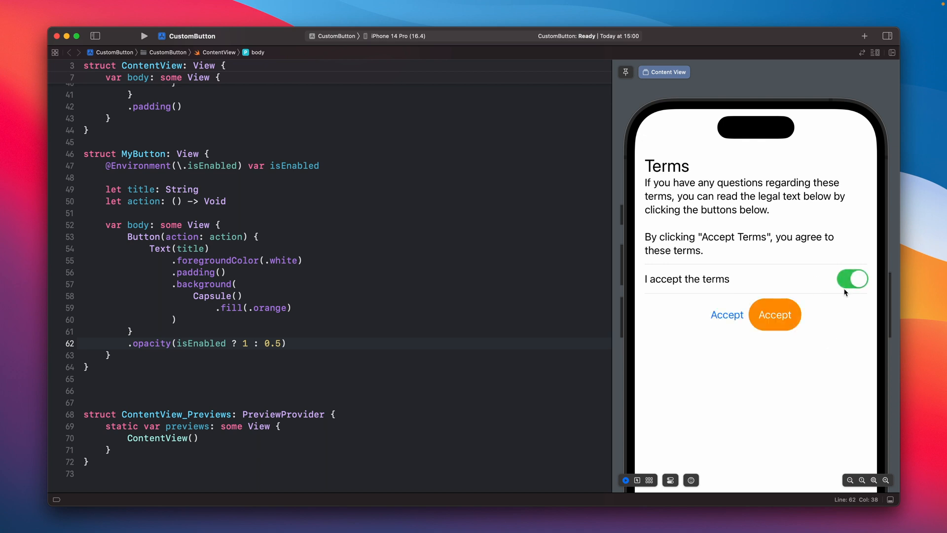
pyautogui.moveTo(843, 290)
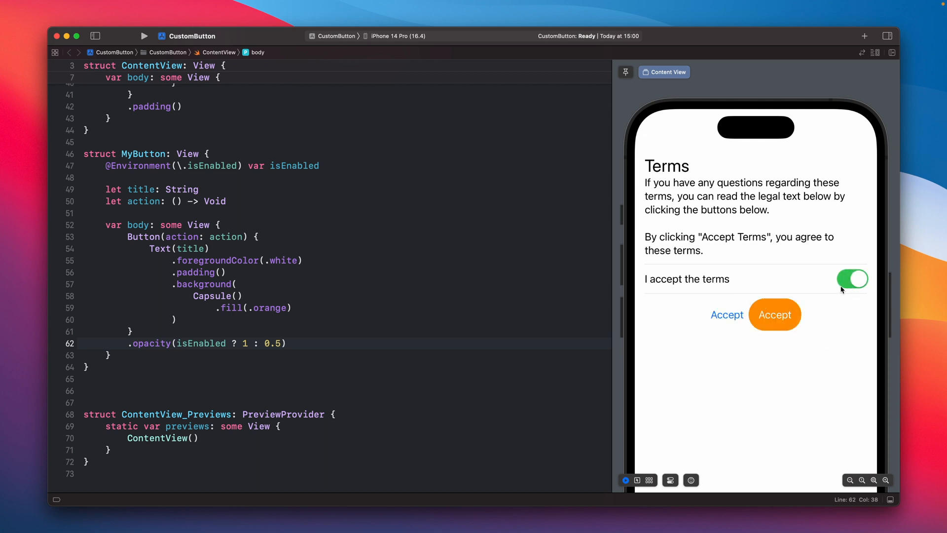
pyautogui.click(853, 279)
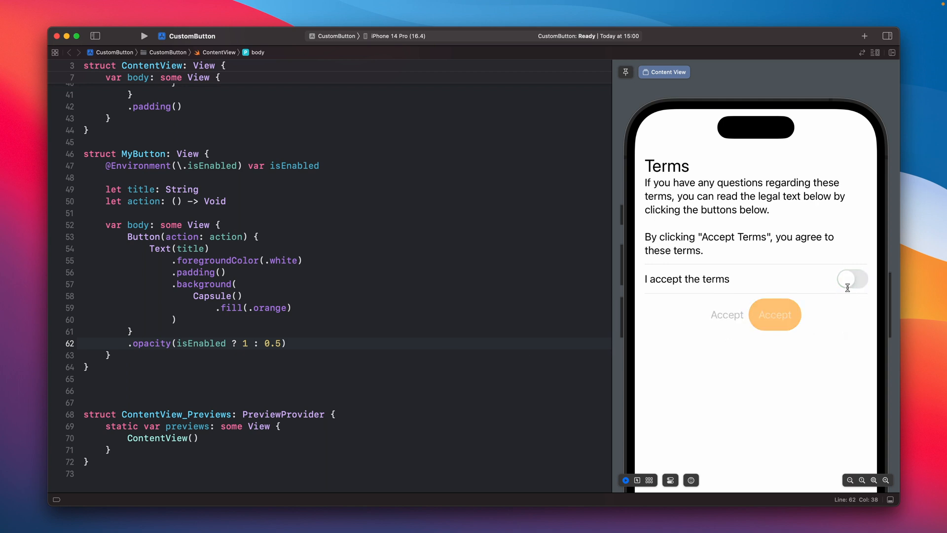
pyautogui.click(852, 279)
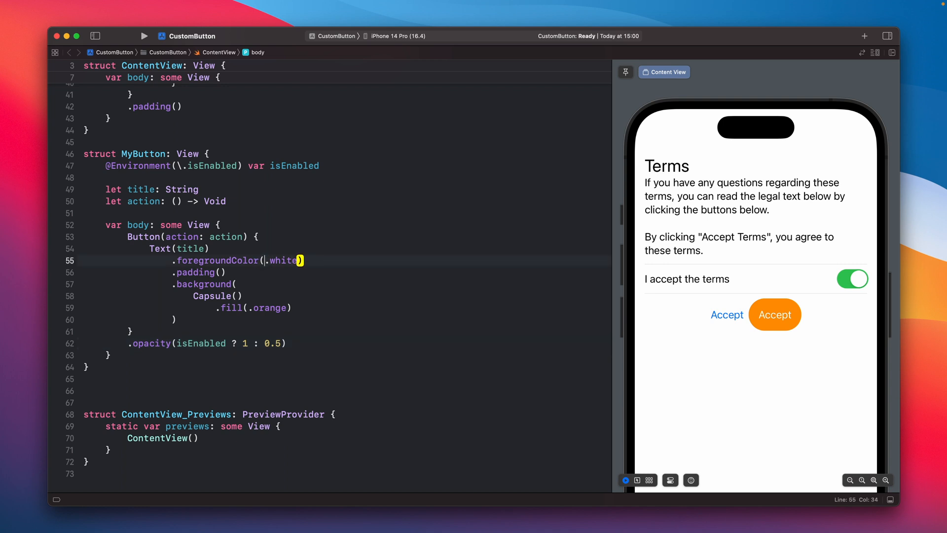
# Set the text colour to isEnabled ? .white : .gray and toggle the terms switch to test.
pyautogui.write('isEnabled ?')
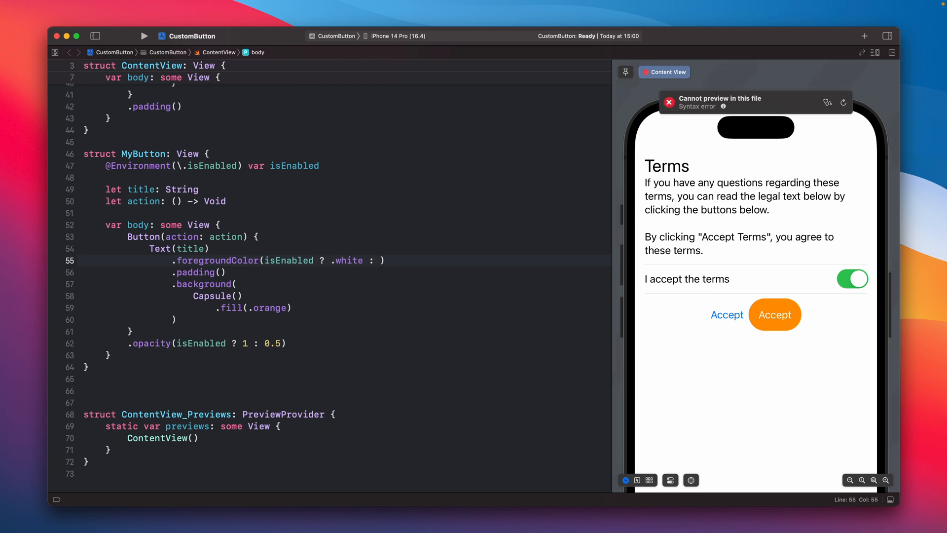
pyautogui.write('.')
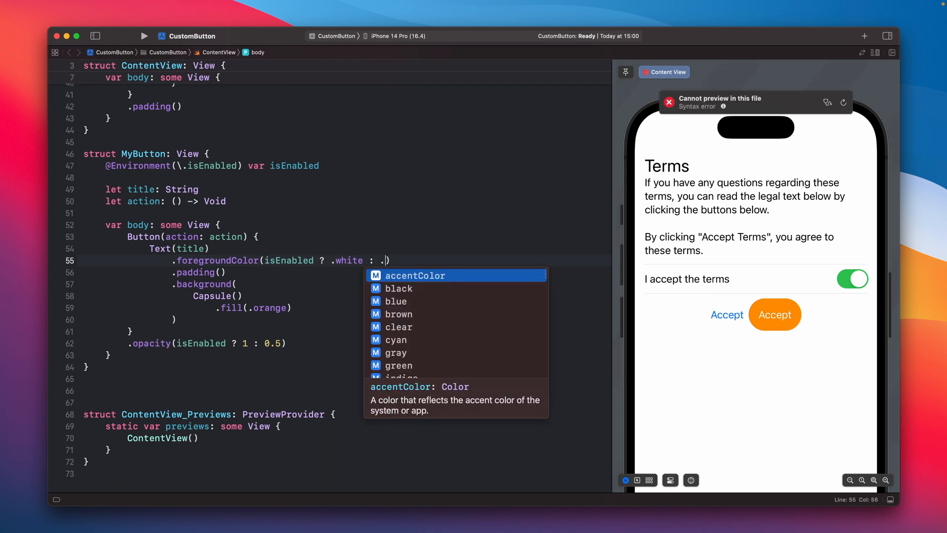
pyautogui.write('gray')
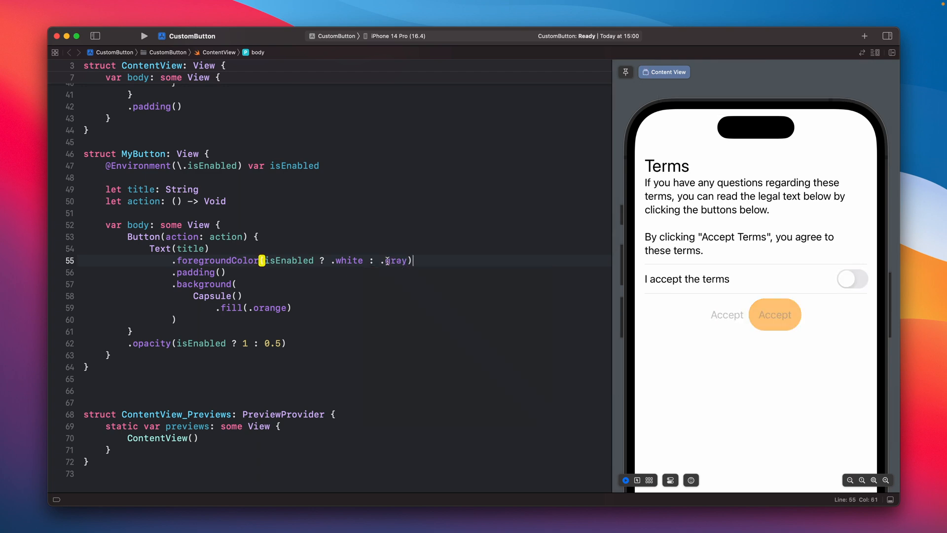
pyautogui.click(852, 279)
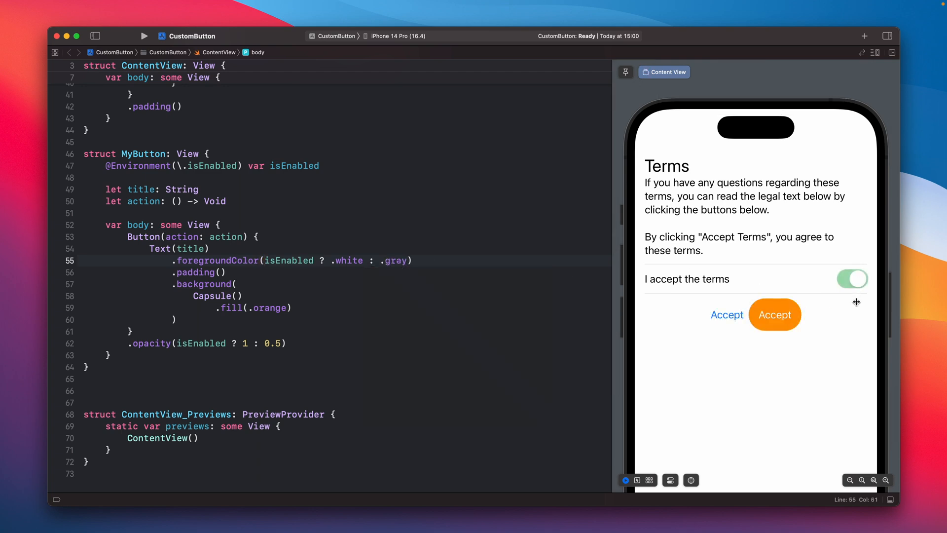
pyautogui.click(852, 279)
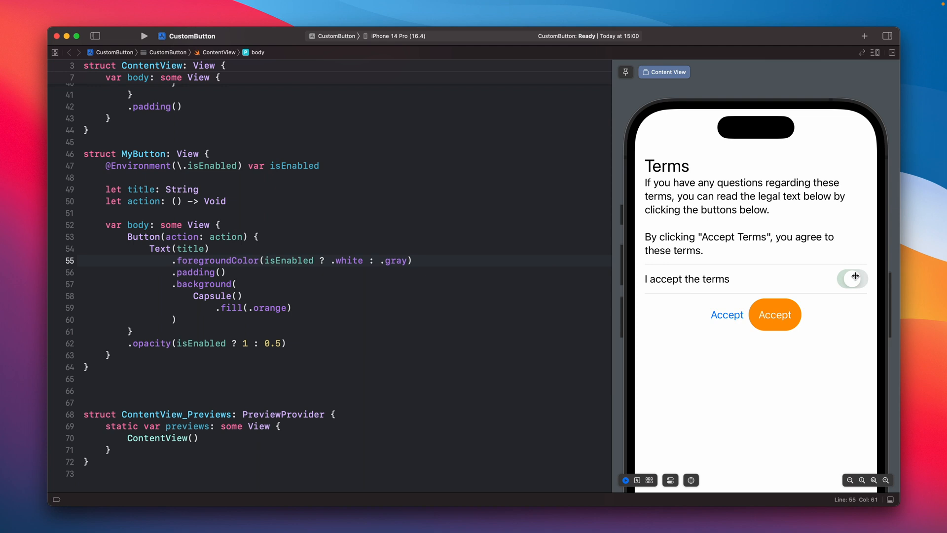
pyautogui.click(852, 278)
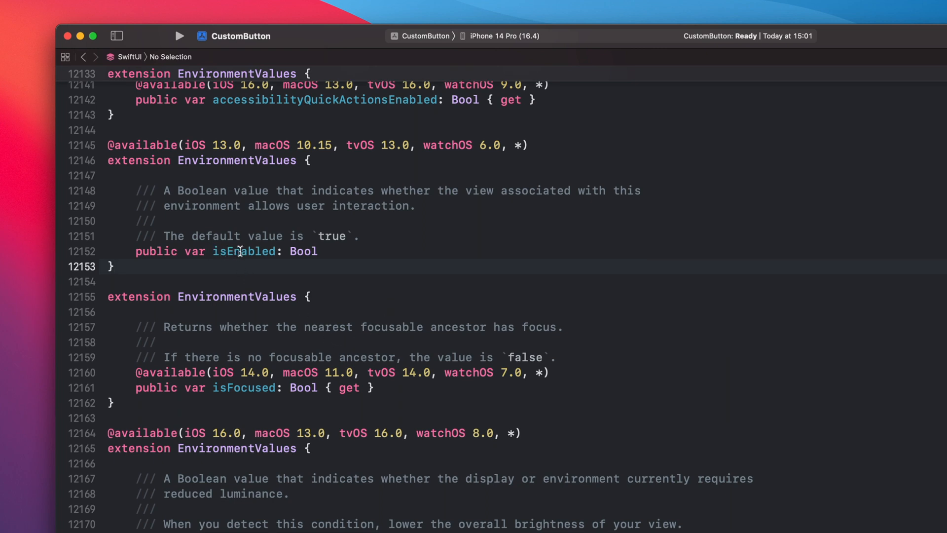
pyautogui.scroll(-3)
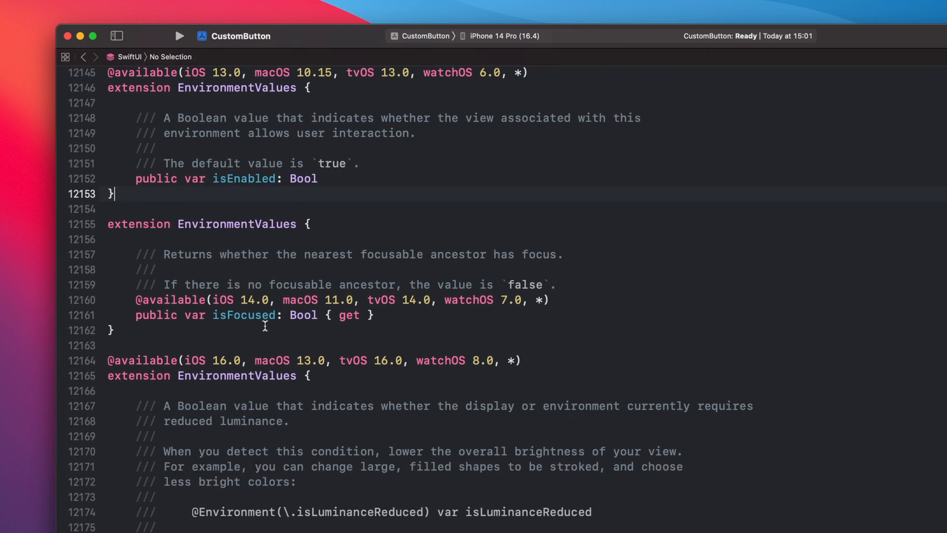
pyautogui.doubleClick(243, 315)
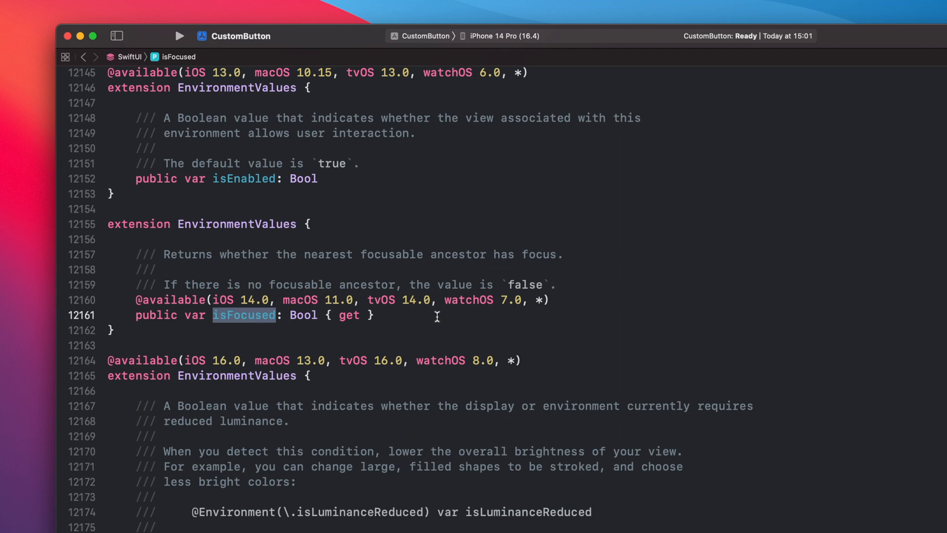
pyautogui.scroll(-3)
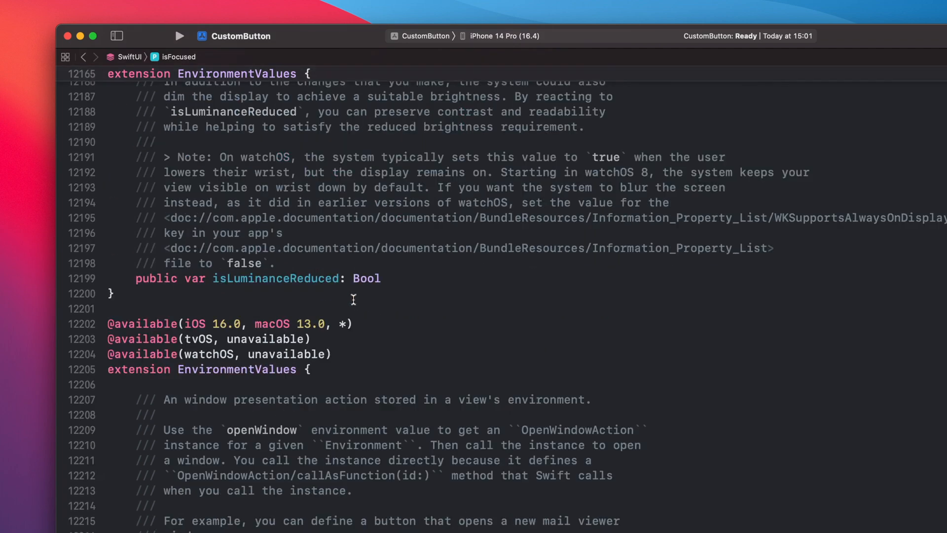
pyautogui.scroll(-3)
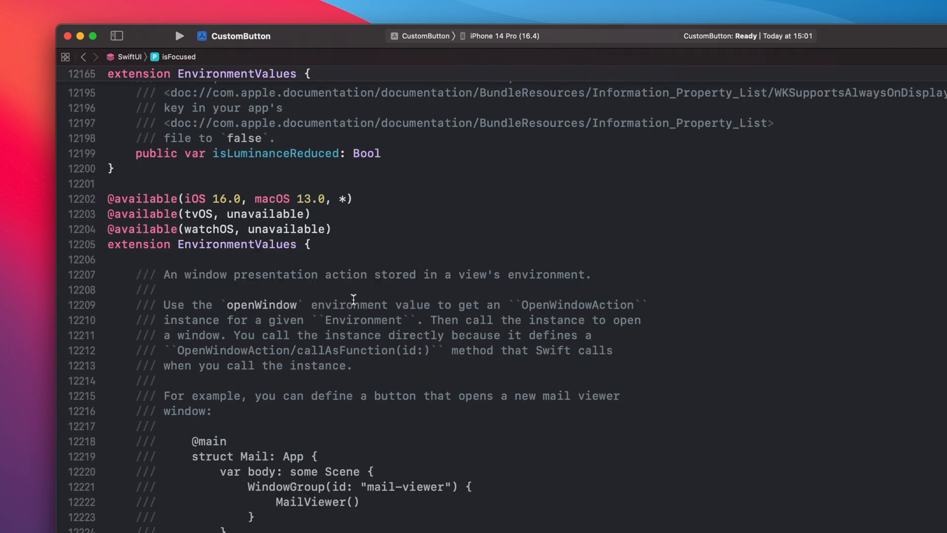
pyautogui.scroll(-3)
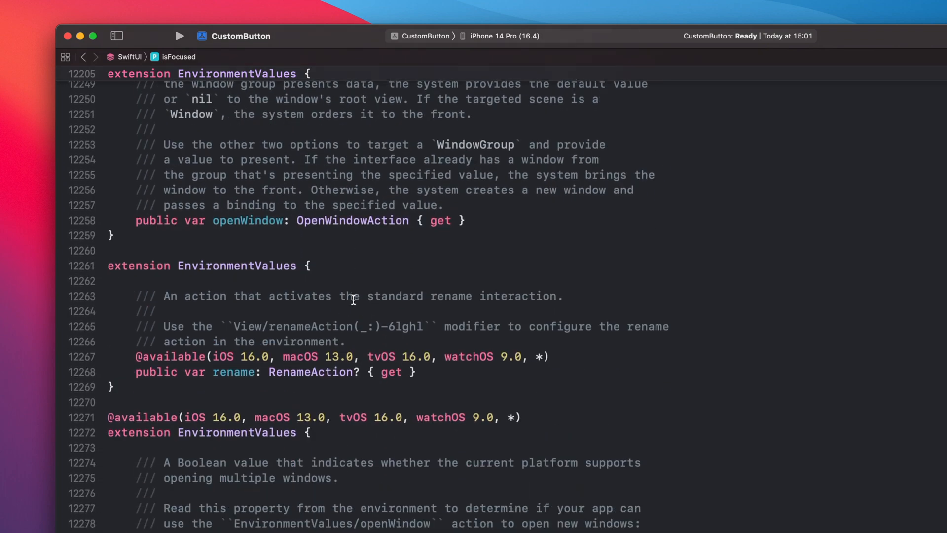
pyautogui.scroll(-3)
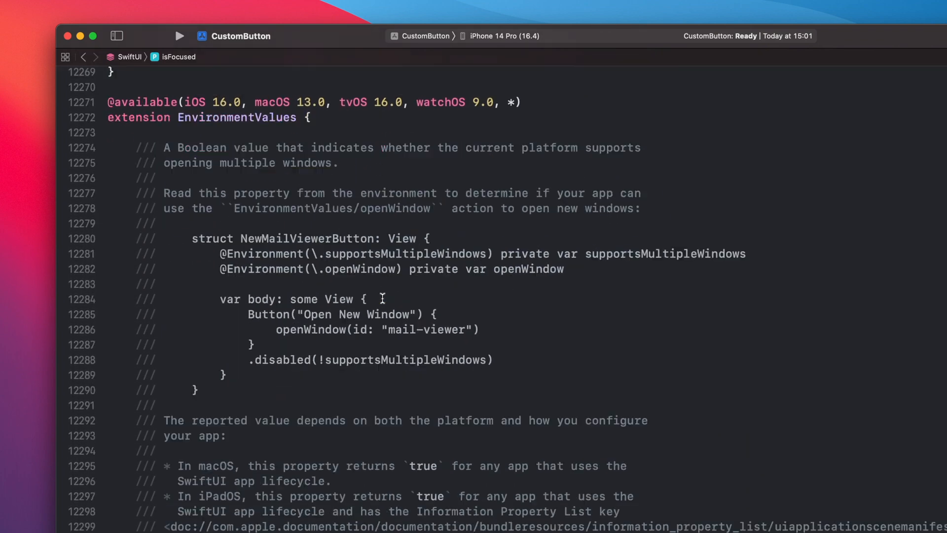
pyautogui.scroll(-3)
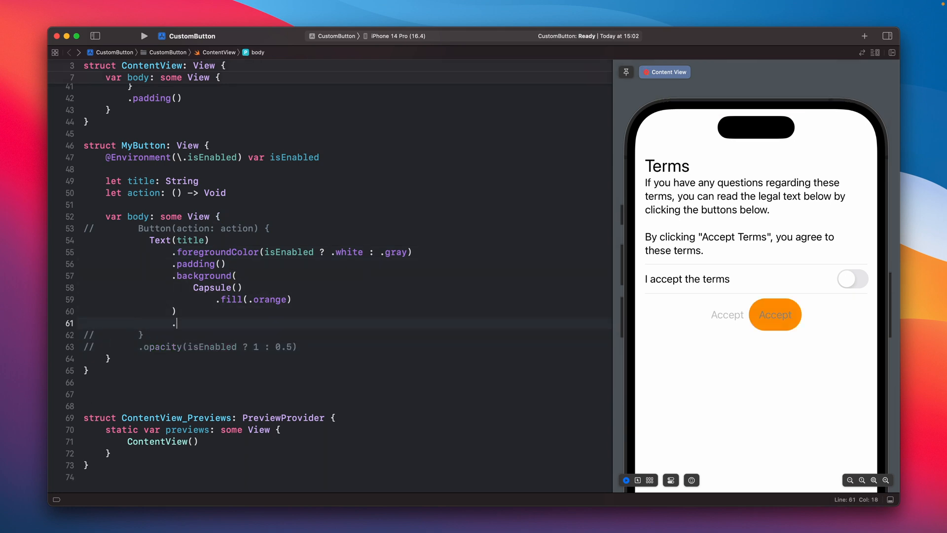
# Add .onTapGesture { action() } to the text, then toggle the terms switch on, off, and on.
pyautogui.write('i')
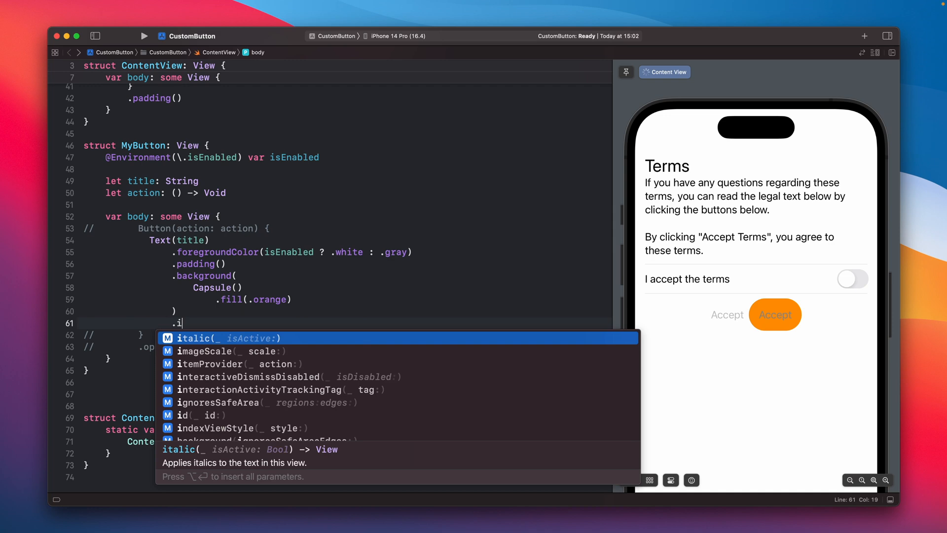
pyautogui.write('pGesture {')
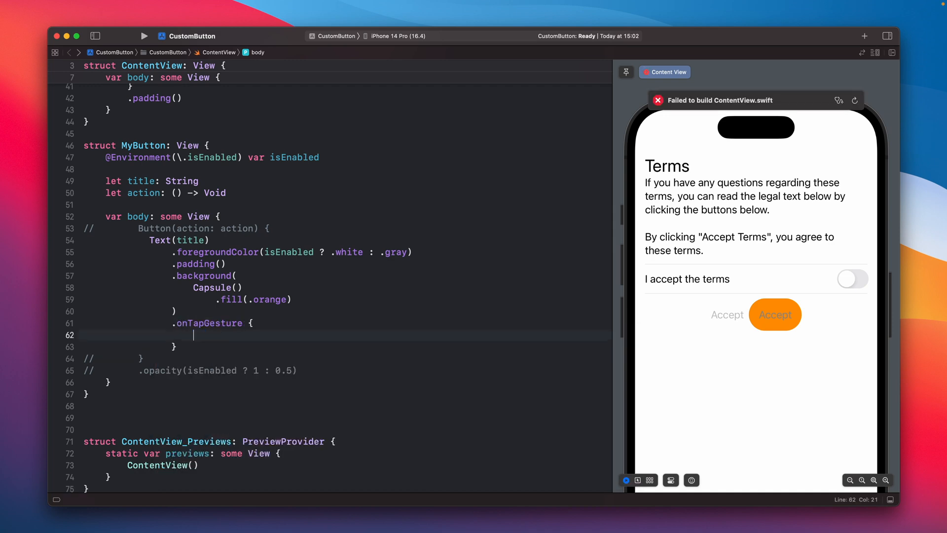
pyautogui.write('action()')
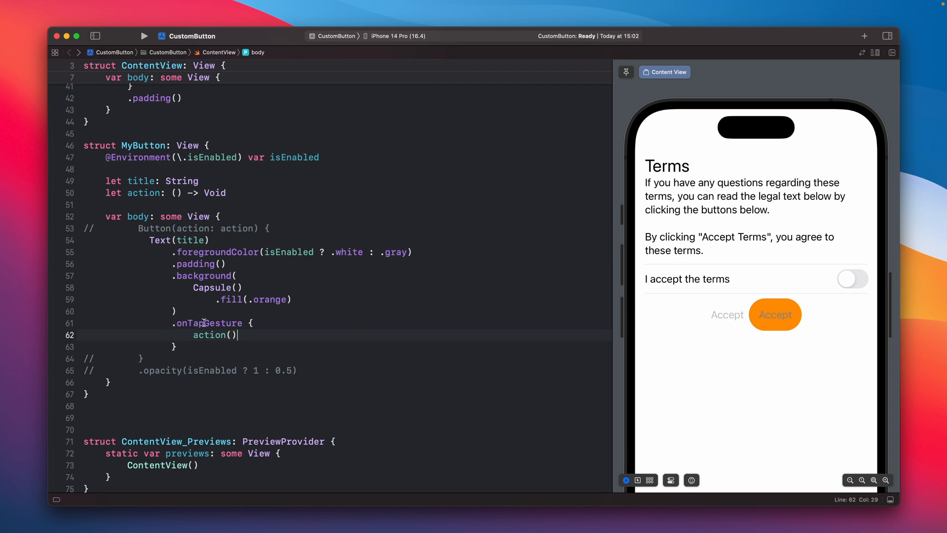
pyautogui.click(853, 279)
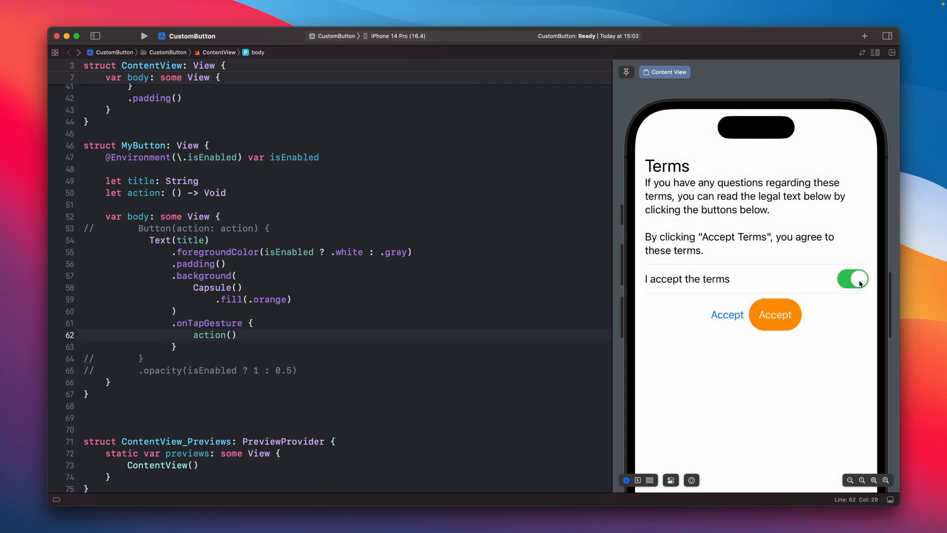
pyautogui.click(853, 279)
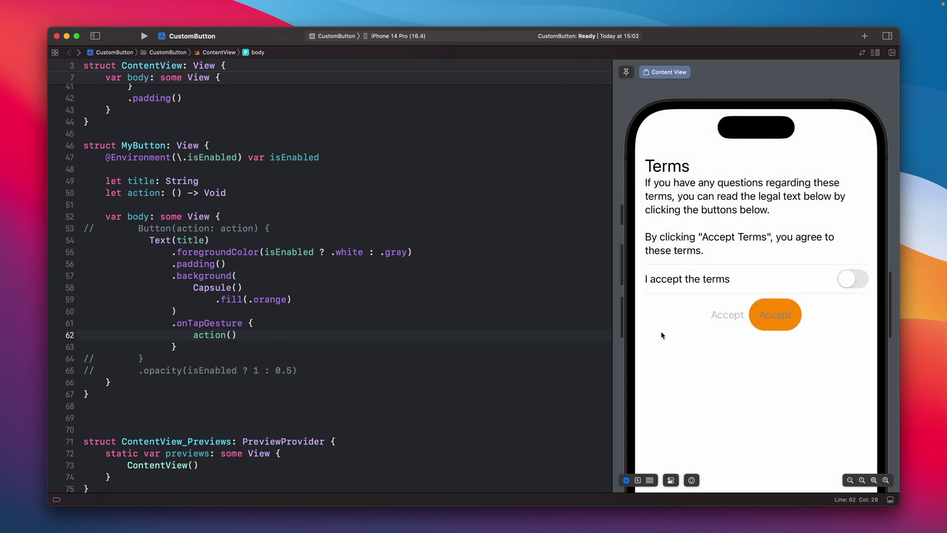
pyautogui.moveTo(406, 327)
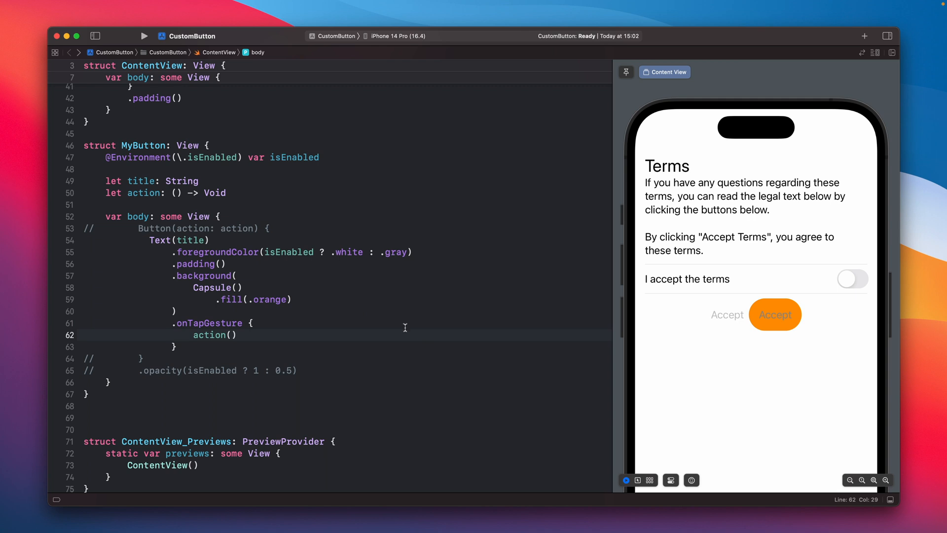
pyautogui.moveTo(296, 303)
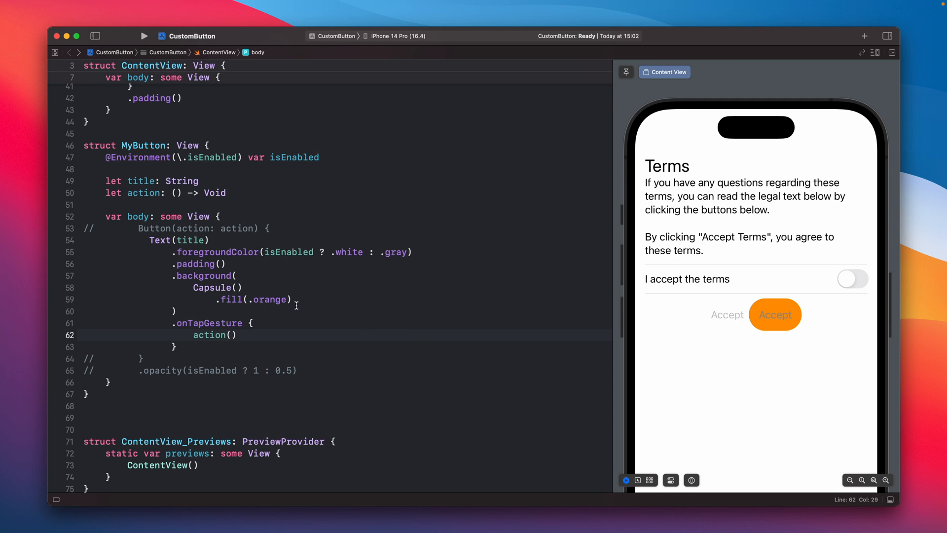
pyautogui.moveTo(806, 281)
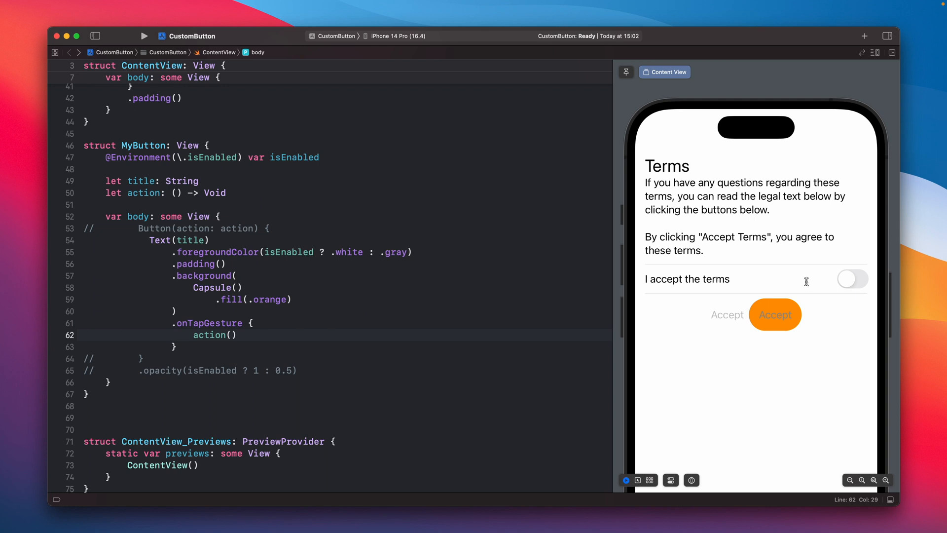
pyautogui.click(853, 279)
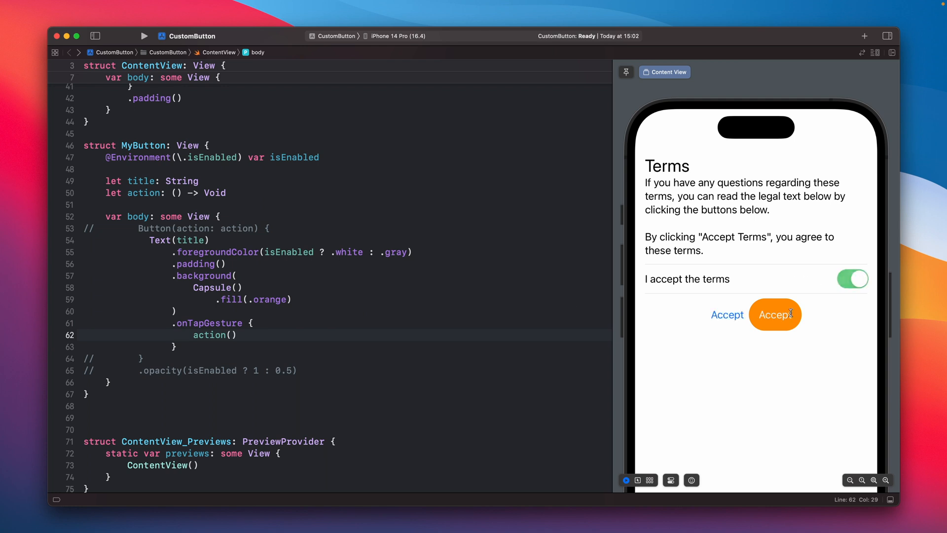
pyautogui.moveTo(221, 346)
pyautogui.write('.opacity(isEnabled ? 1 : 0.5)/')
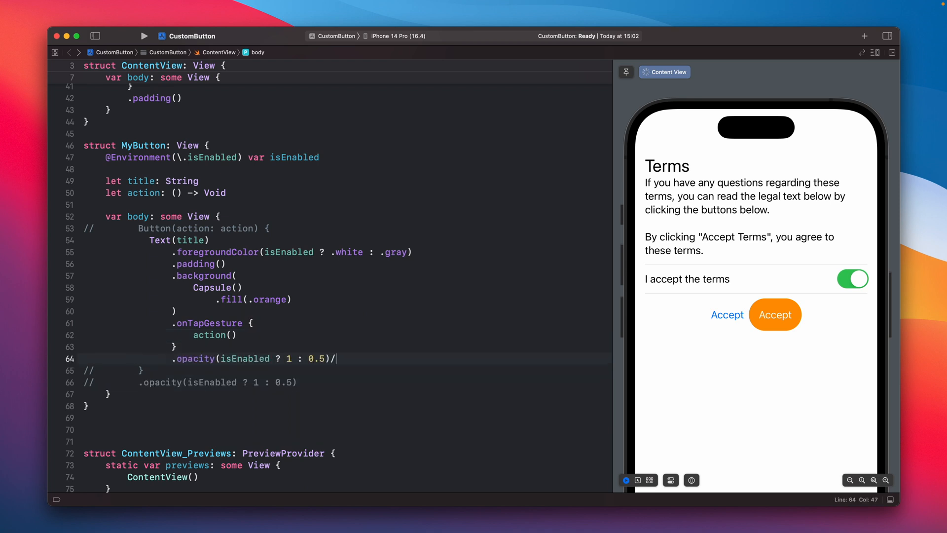
# Flip the terms toggle, tap the orange Accept twice dismissing each alert, then turn the toggle off.
pyautogui.click(853, 279)
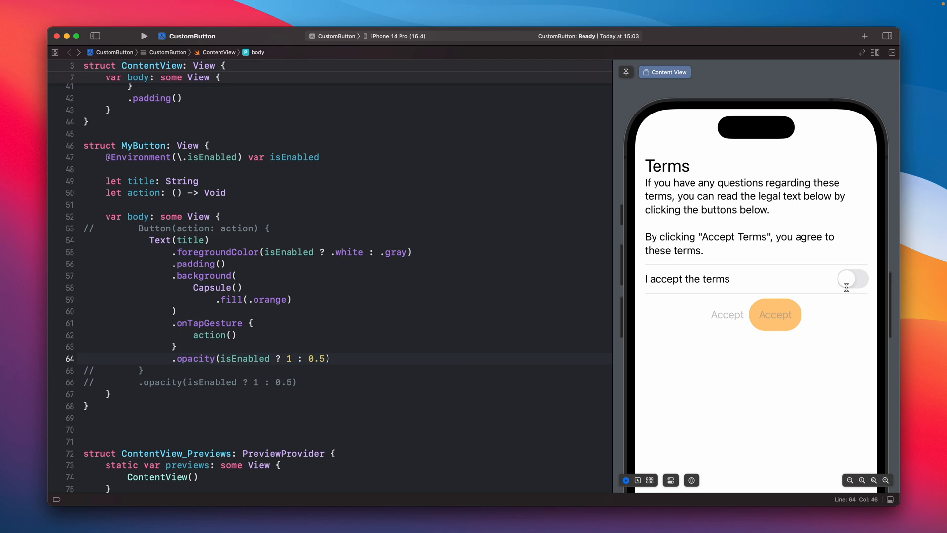
pyautogui.click(852, 279)
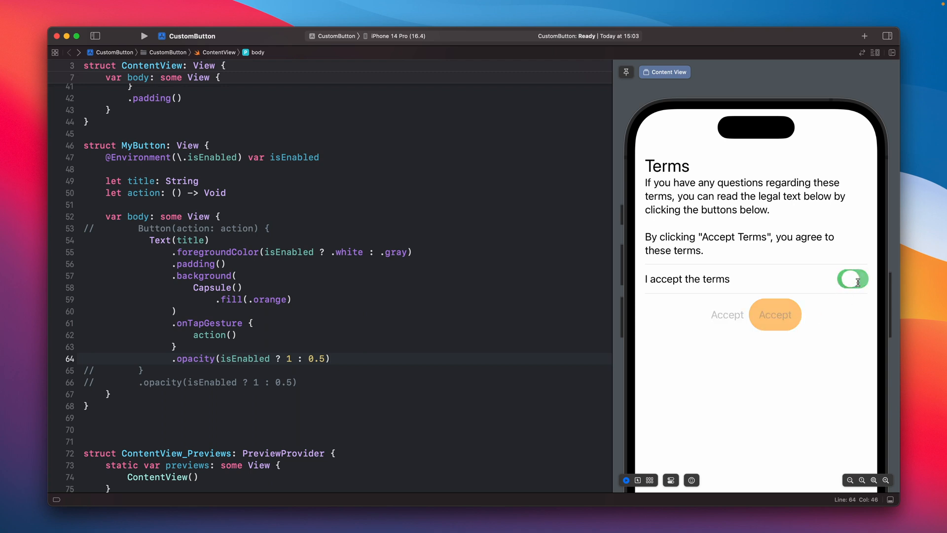
pyautogui.click(853, 280)
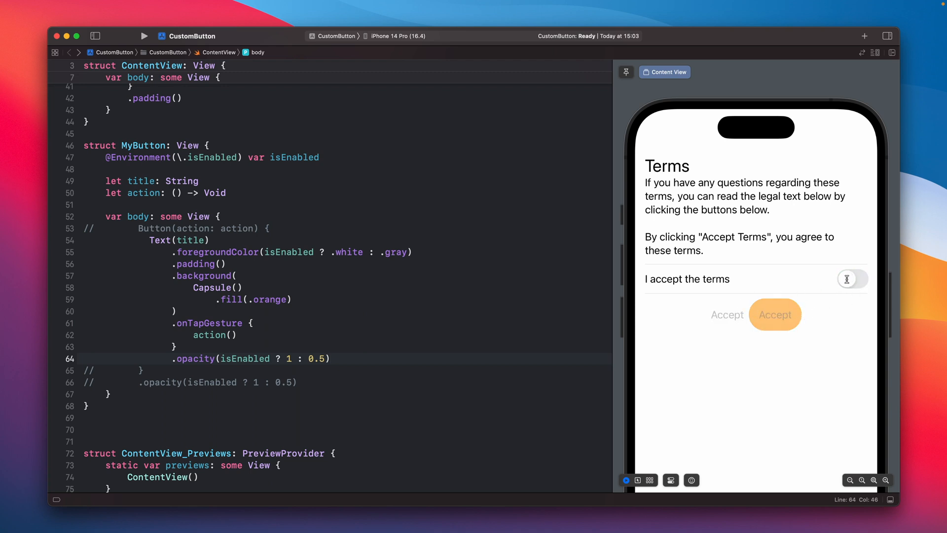
pyautogui.click(776, 315)
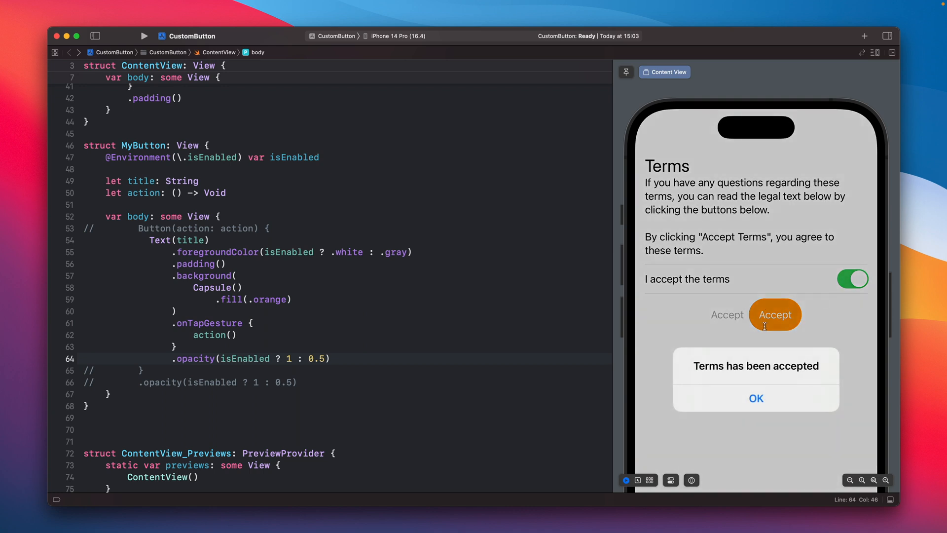
pyautogui.click(756, 398)
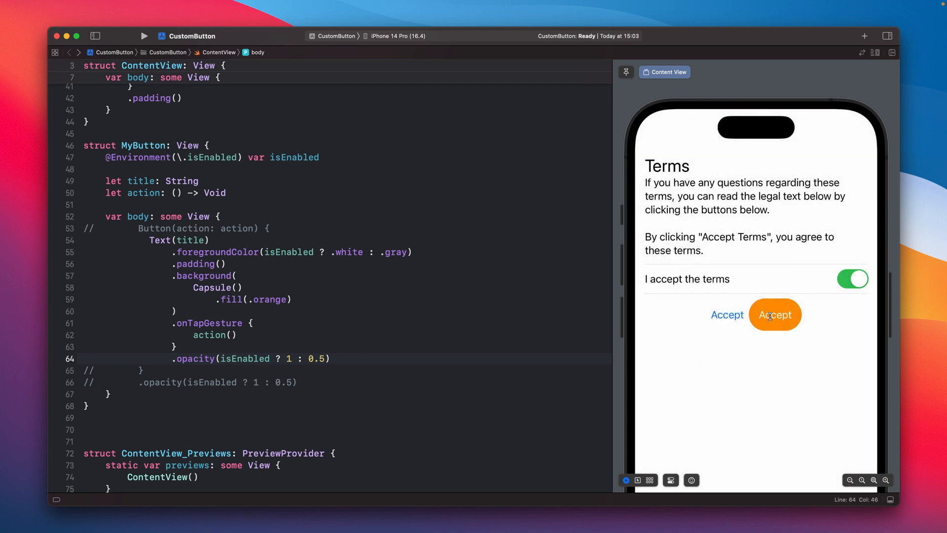
pyautogui.click(775, 315)
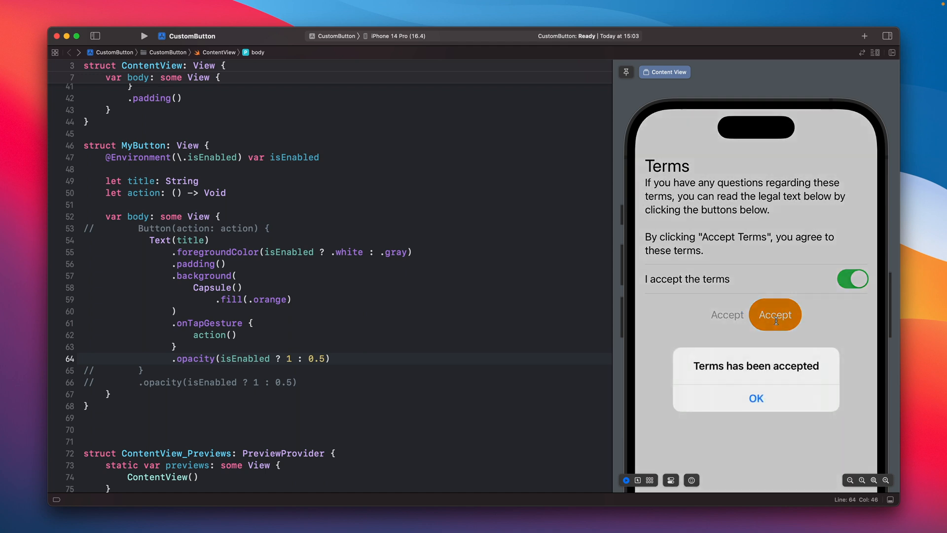
pyautogui.click(757, 398)
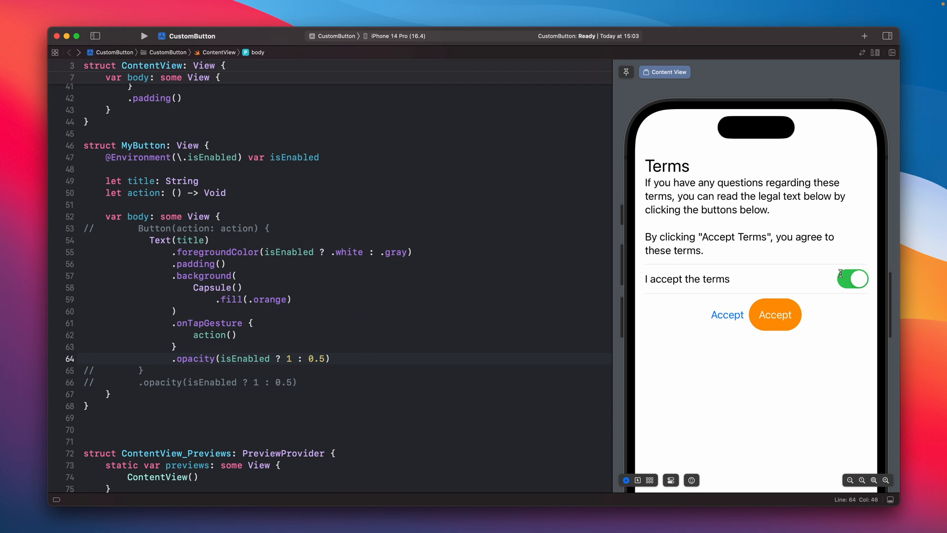
pyautogui.click(853, 279)
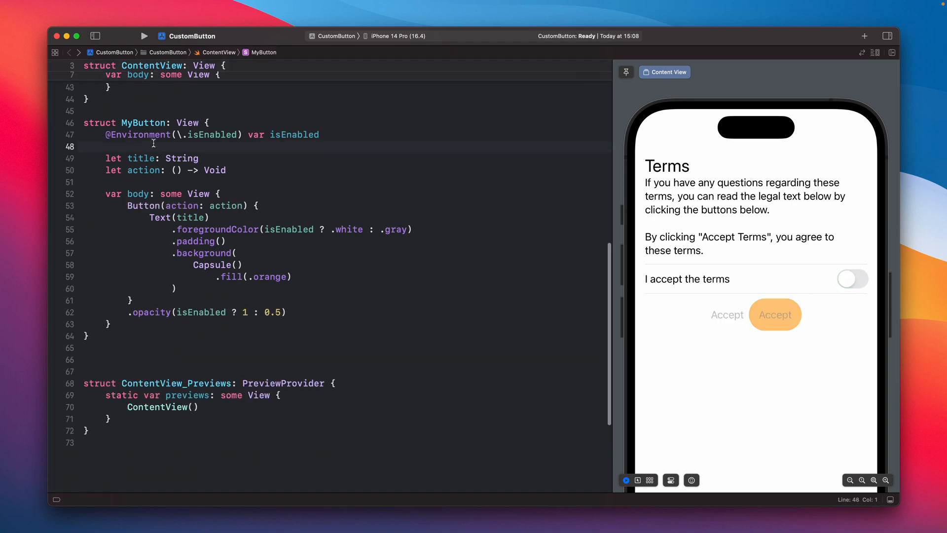
# Select code in MyButton, then review the MyButton call and its .disabled condition in ContentView.
pyautogui.doubleClick(212, 135)
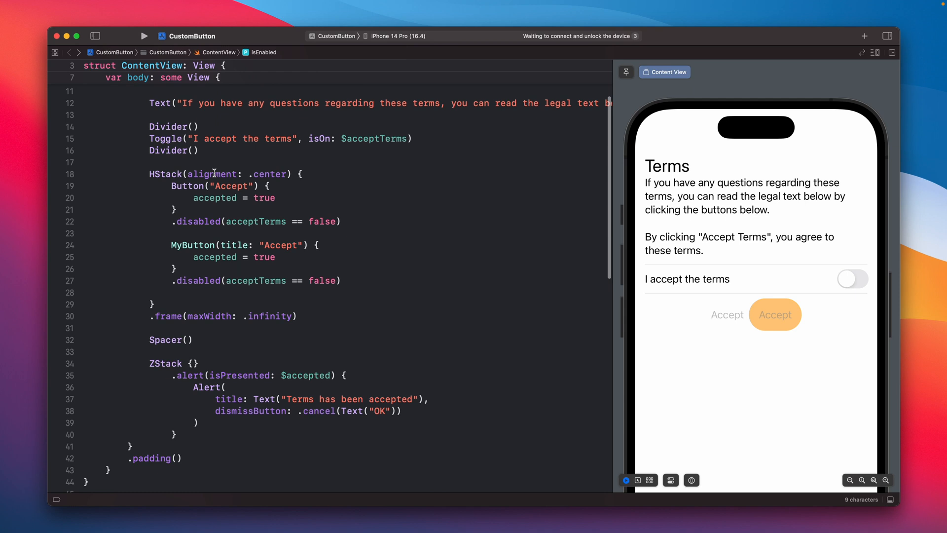
pyautogui.click(195, 246)
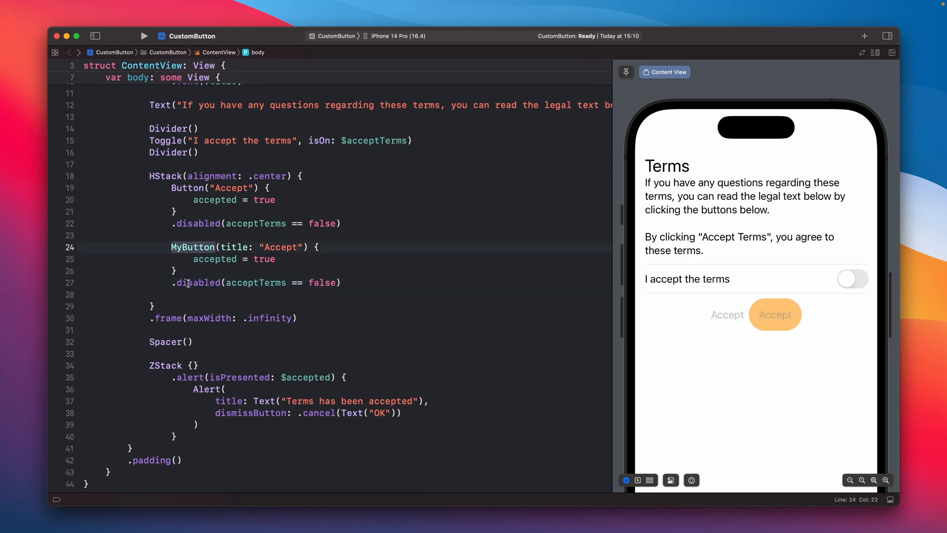
pyautogui.scroll(-3)
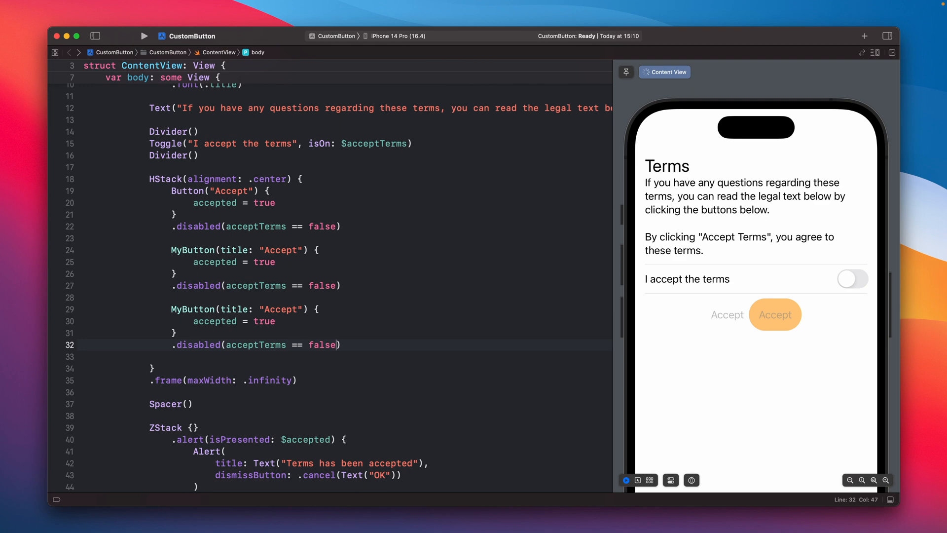
pyautogui.write('tr)')
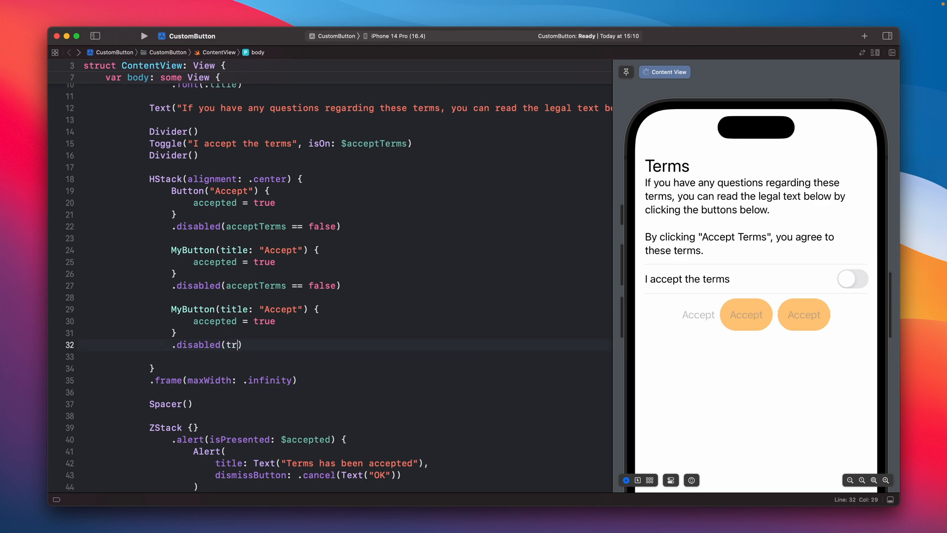
pyautogui.write('alse')
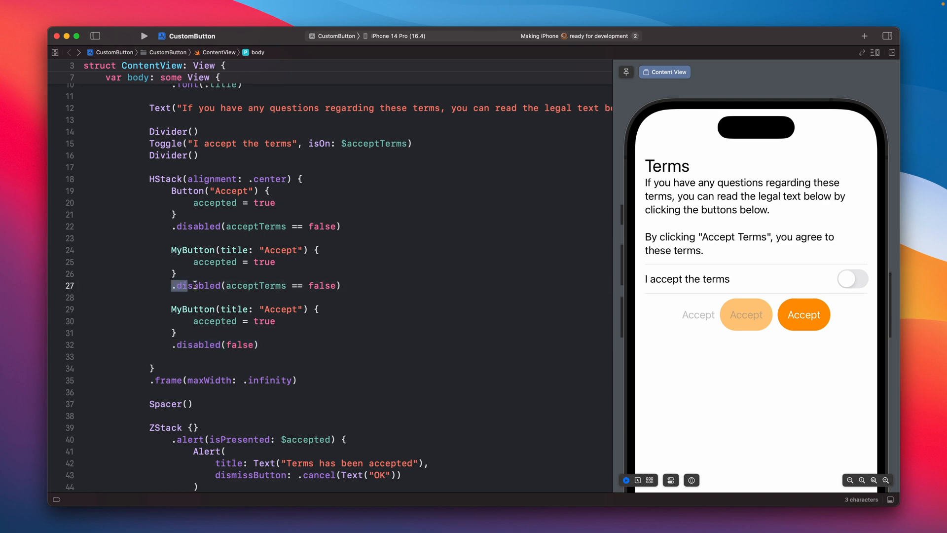
pyautogui.scroll(-3)
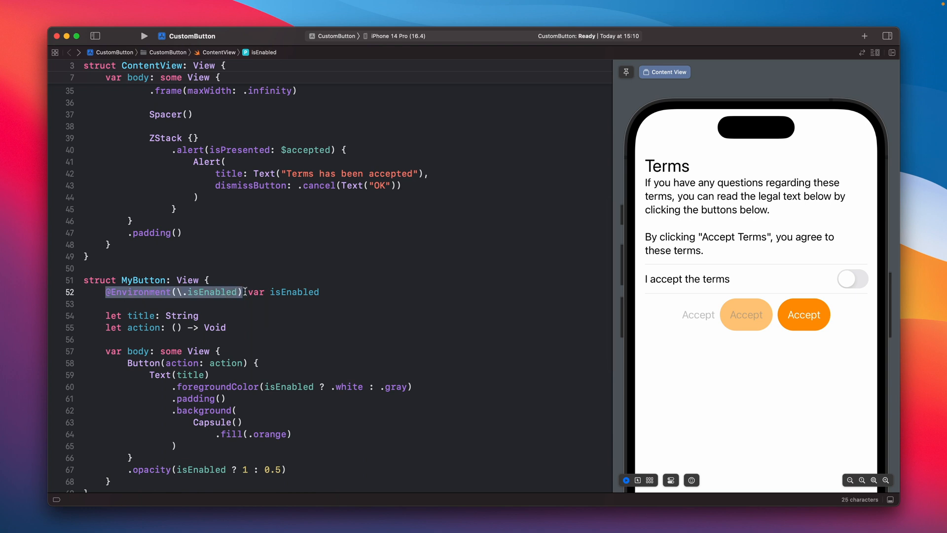
pyautogui.click(300, 292)
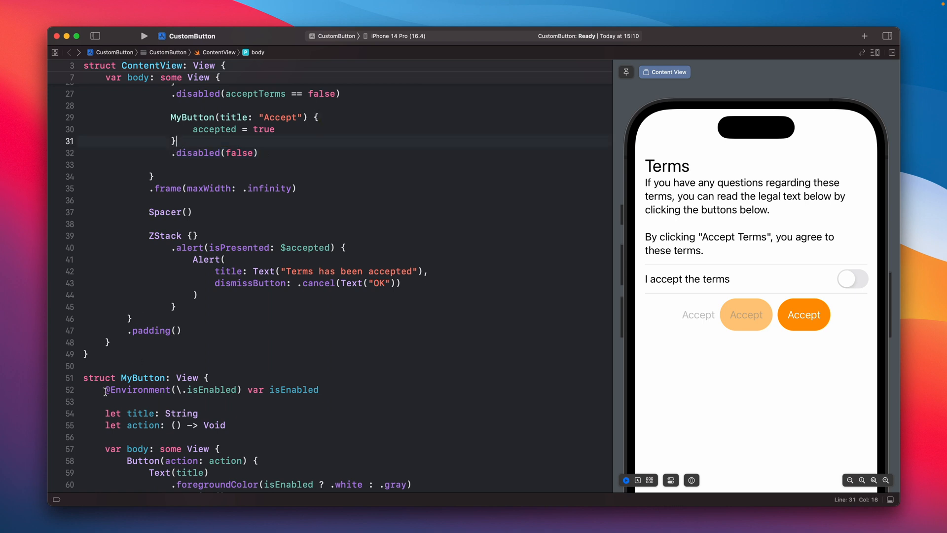
pyautogui.doubleClick(195, 153)
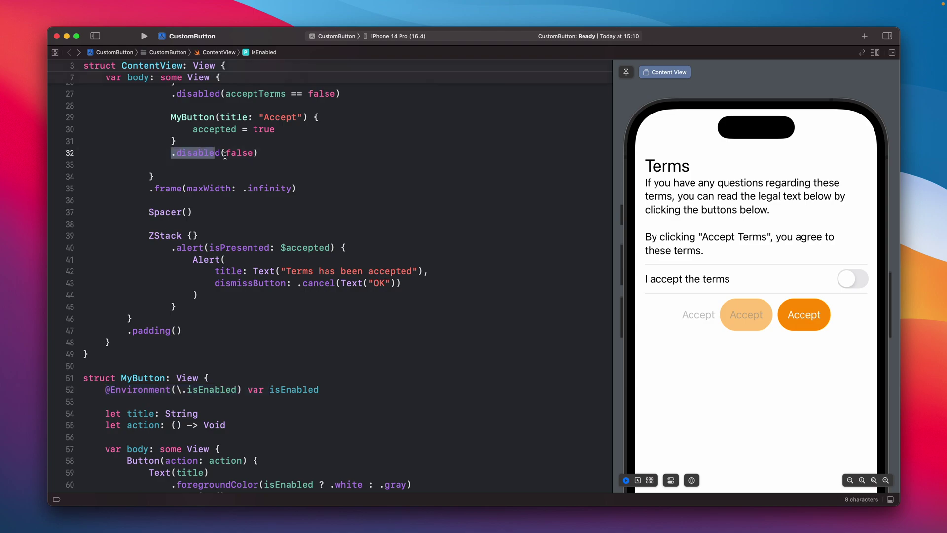